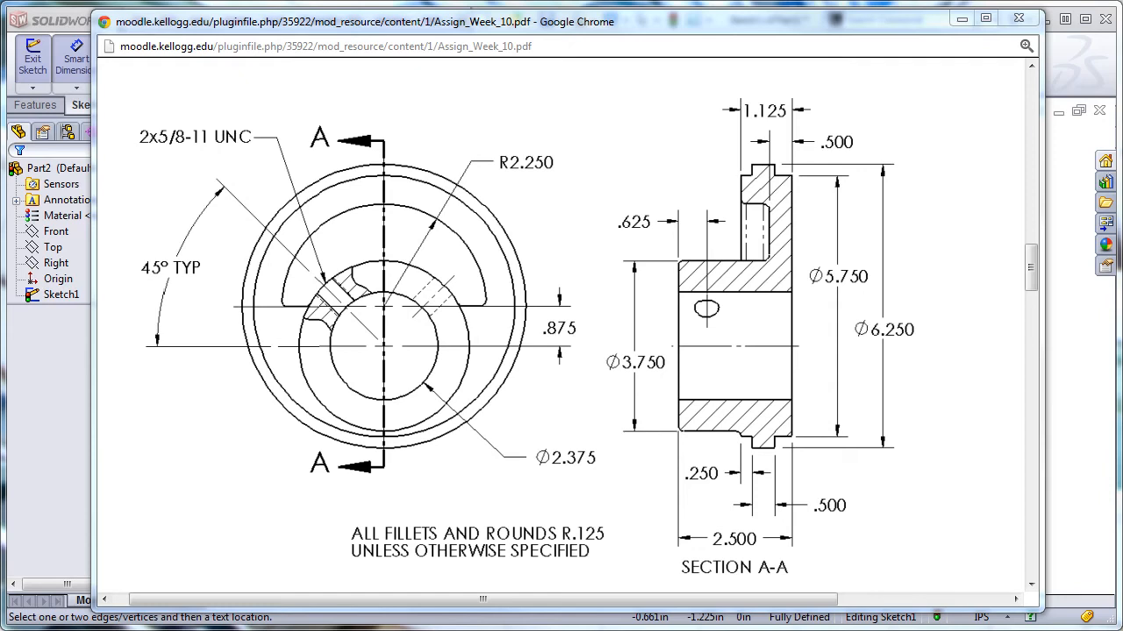
{"action": "mouse_move", "coordinate": [636, 451]}
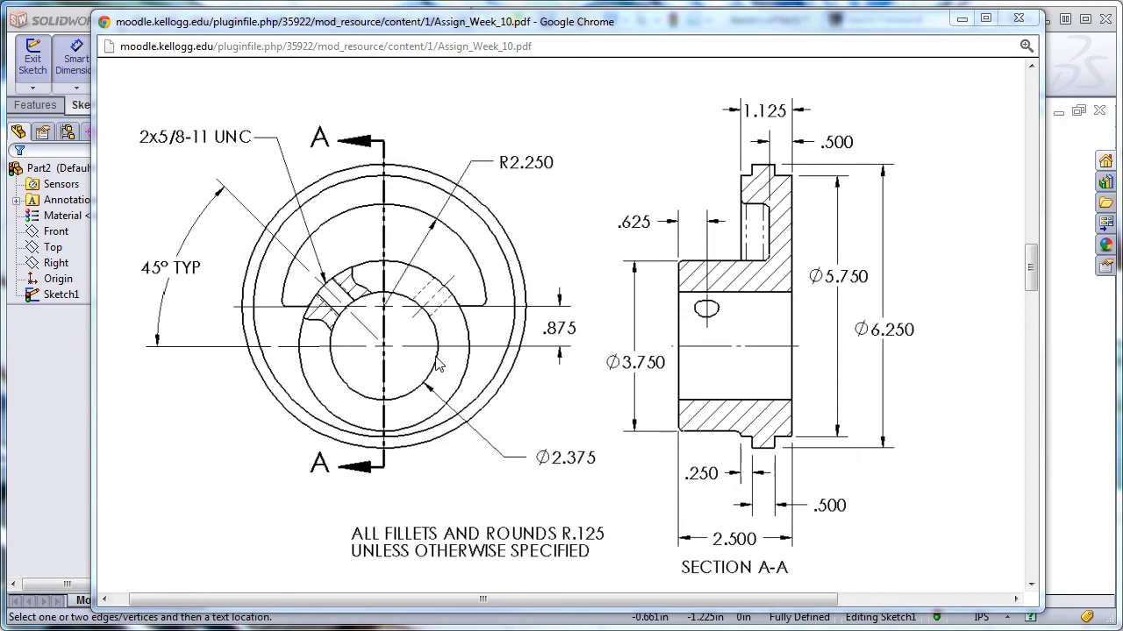
{"action": "mouse_move", "coordinate": [443, 360]}
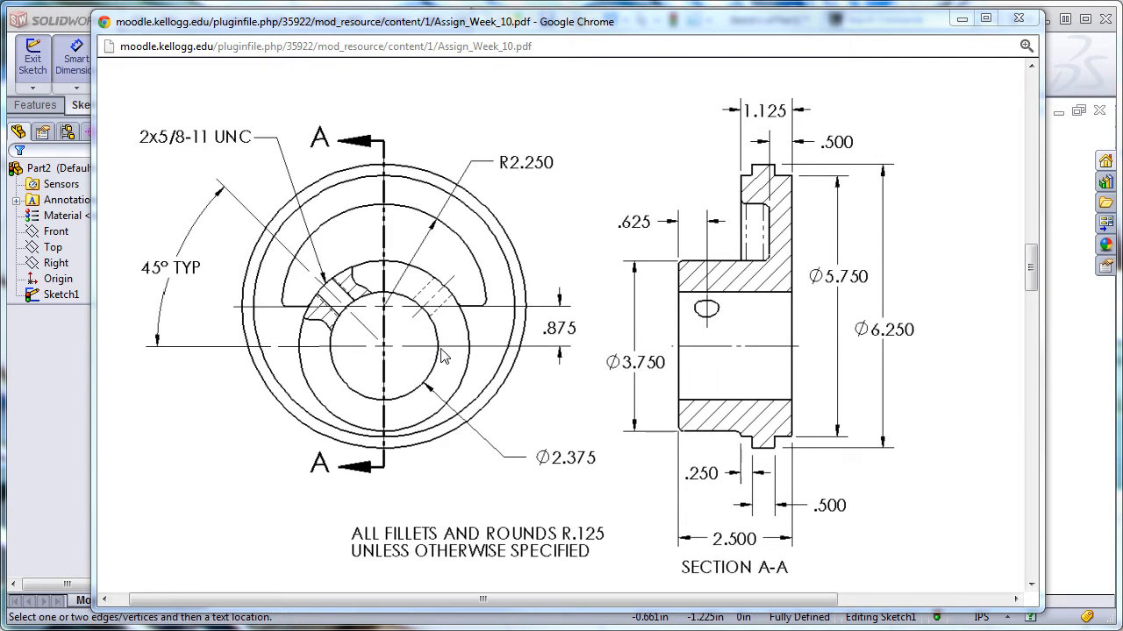
{"action": "mouse_move", "coordinate": [386, 314]}
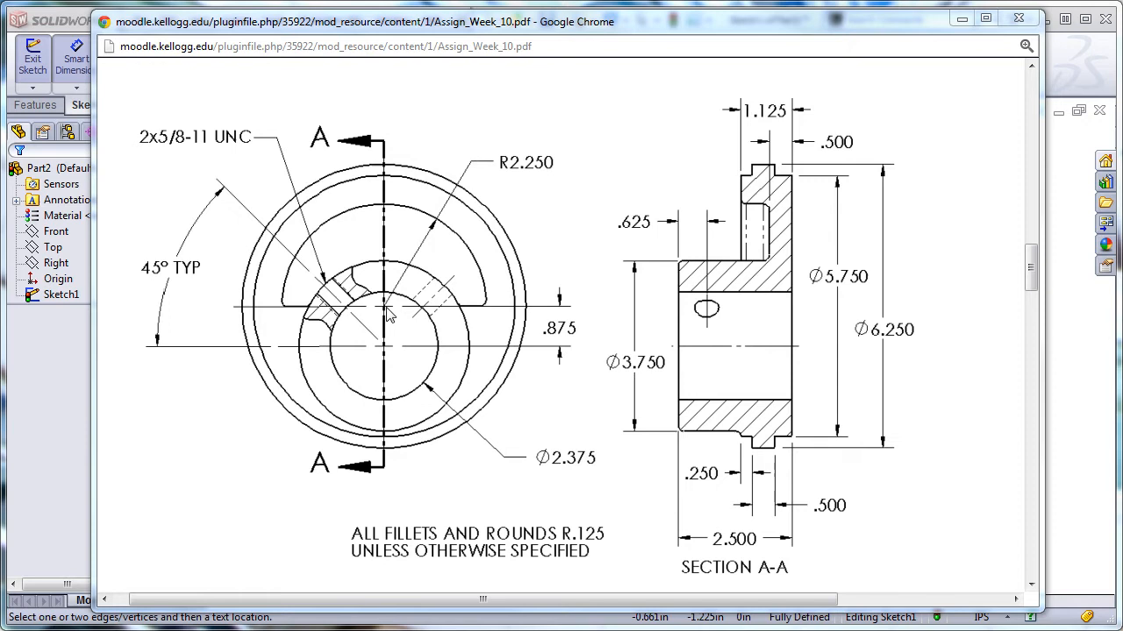
{"action": "mouse_move", "coordinate": [368, 180]}
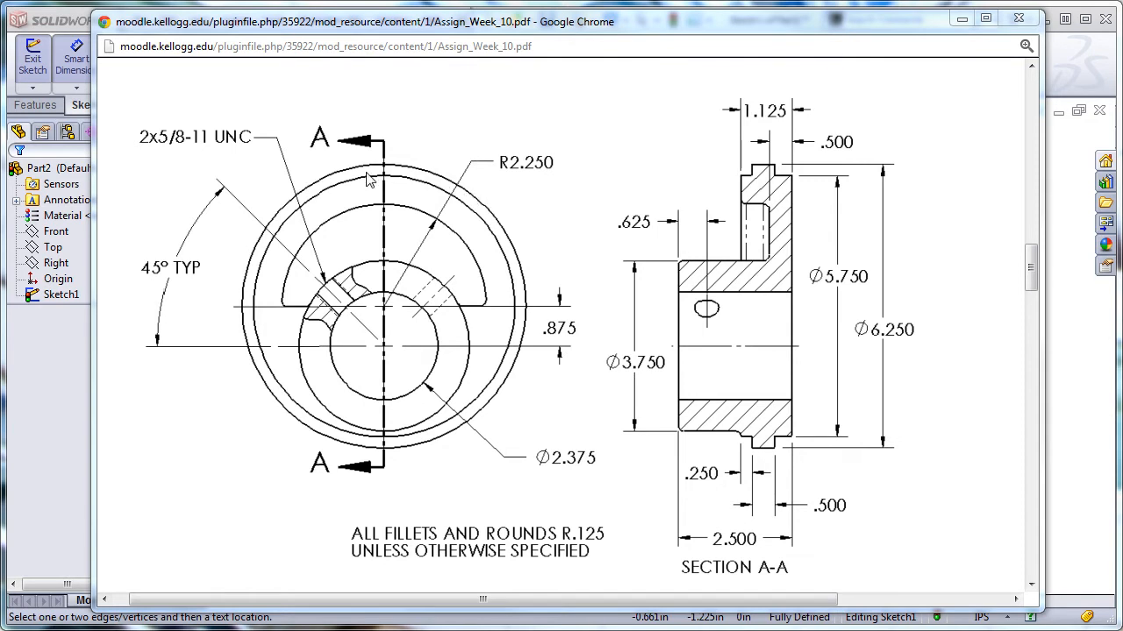
{"action": "mouse_move", "coordinate": [367, 318]}
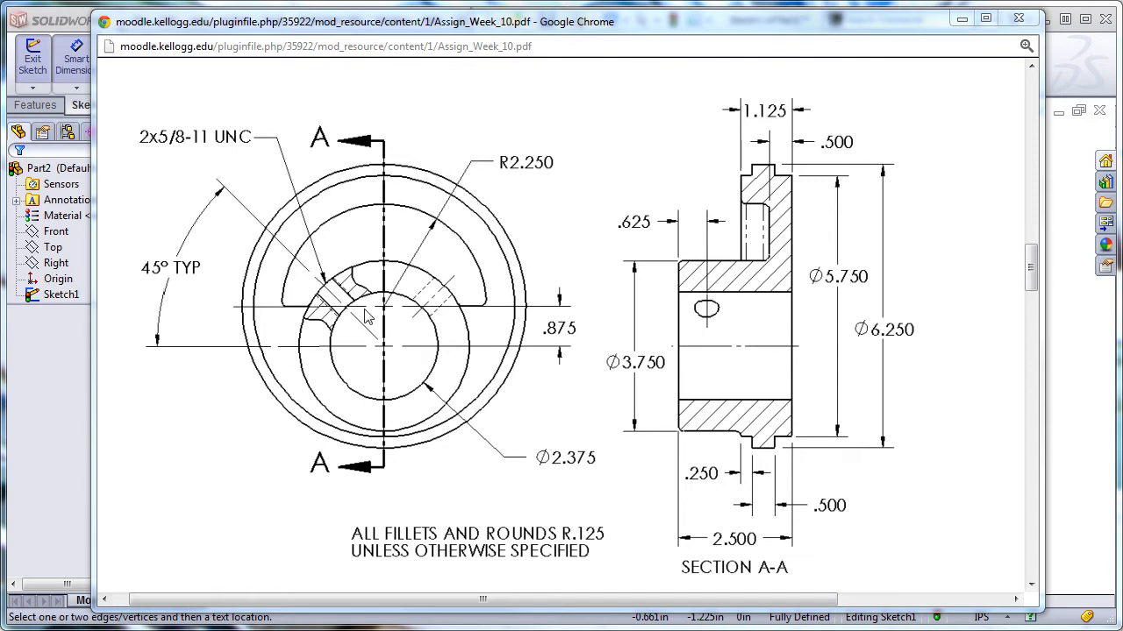
{"action": "mouse_move", "coordinate": [325, 401]}
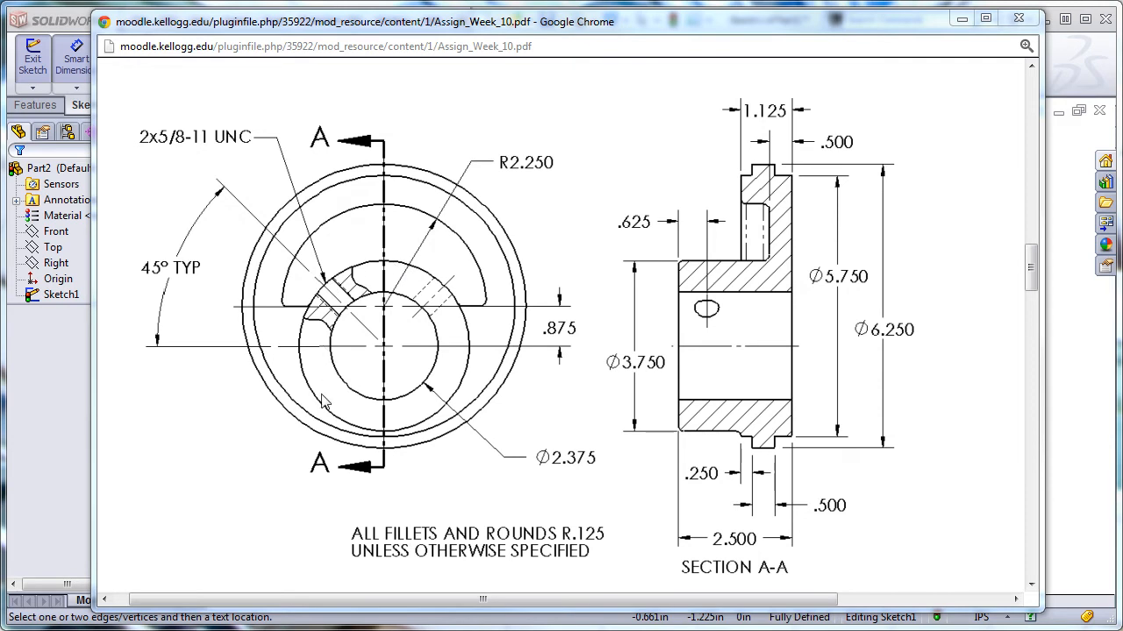
{"action": "mouse_move", "coordinate": [426, 428]}
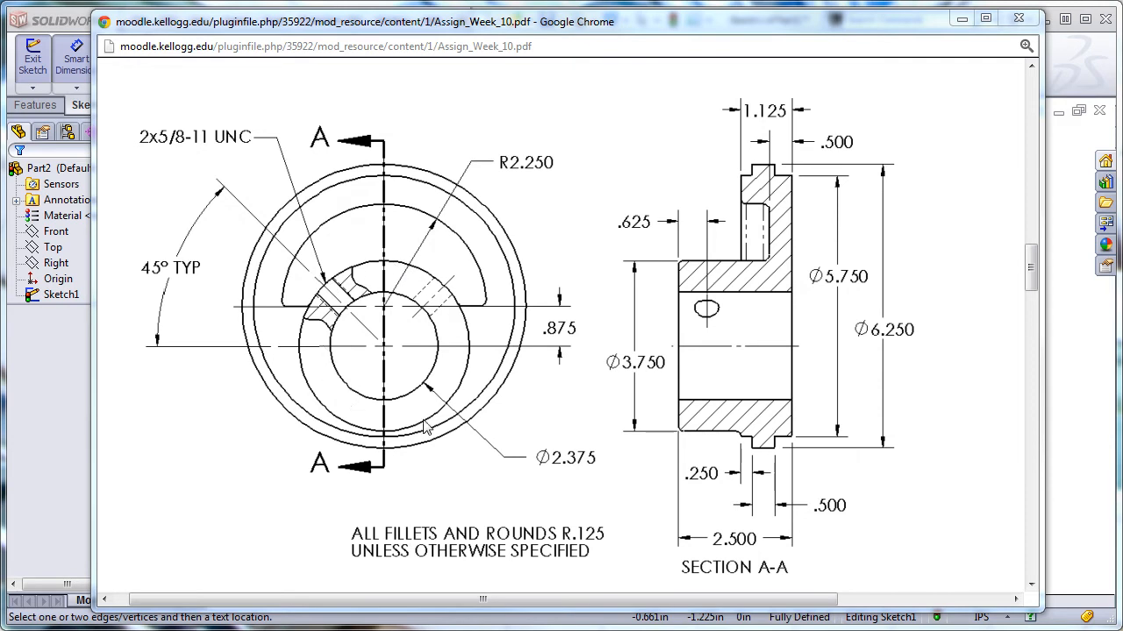
{"action": "mouse_move", "coordinate": [465, 354]}
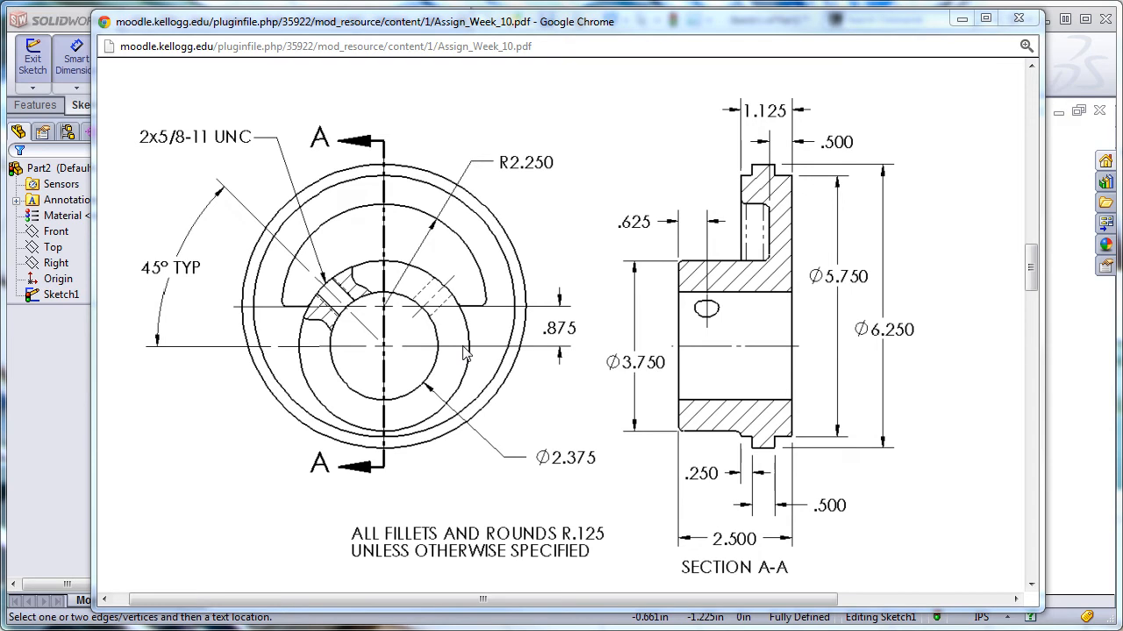
{"action": "mouse_move", "coordinate": [430, 406]}
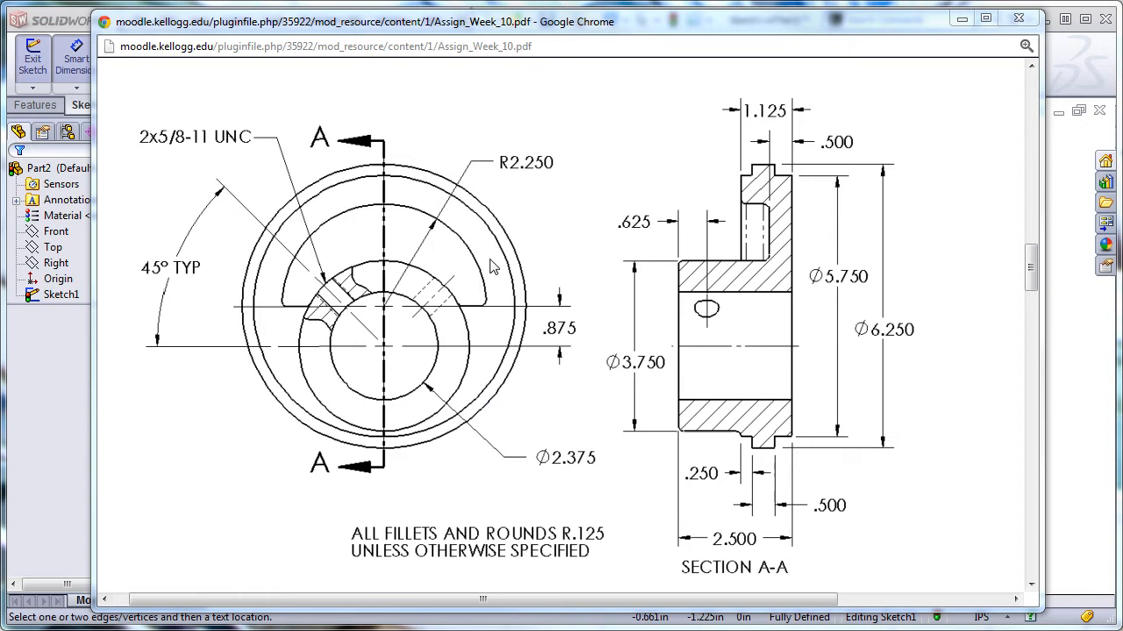
{"action": "mouse_move", "coordinate": [789, 215]}
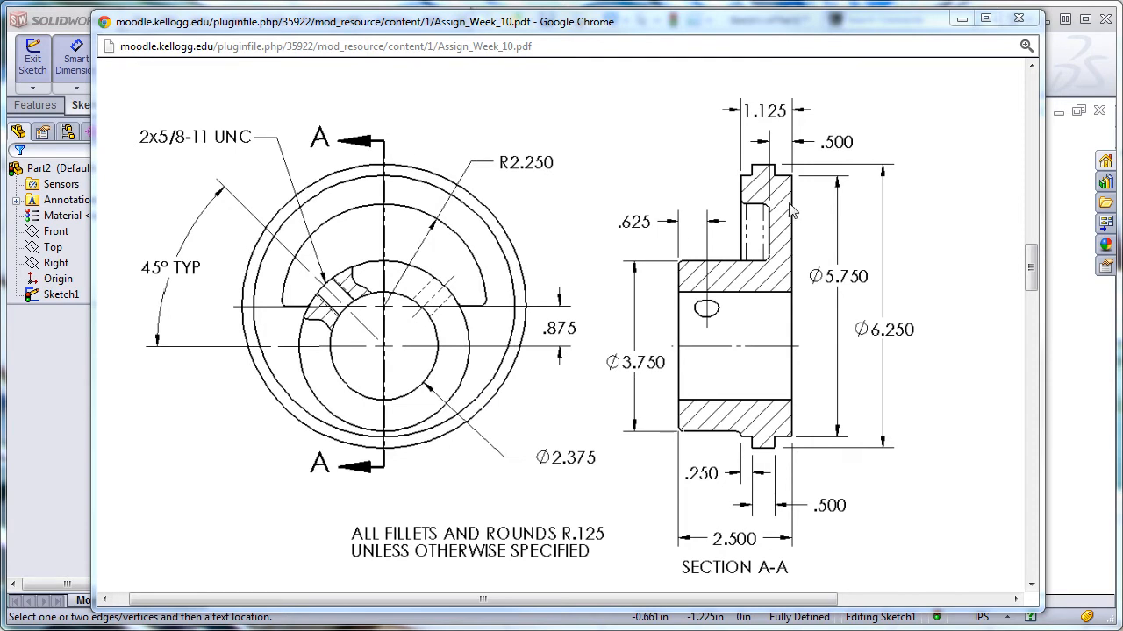
{"action": "mouse_move", "coordinate": [719, 311]}
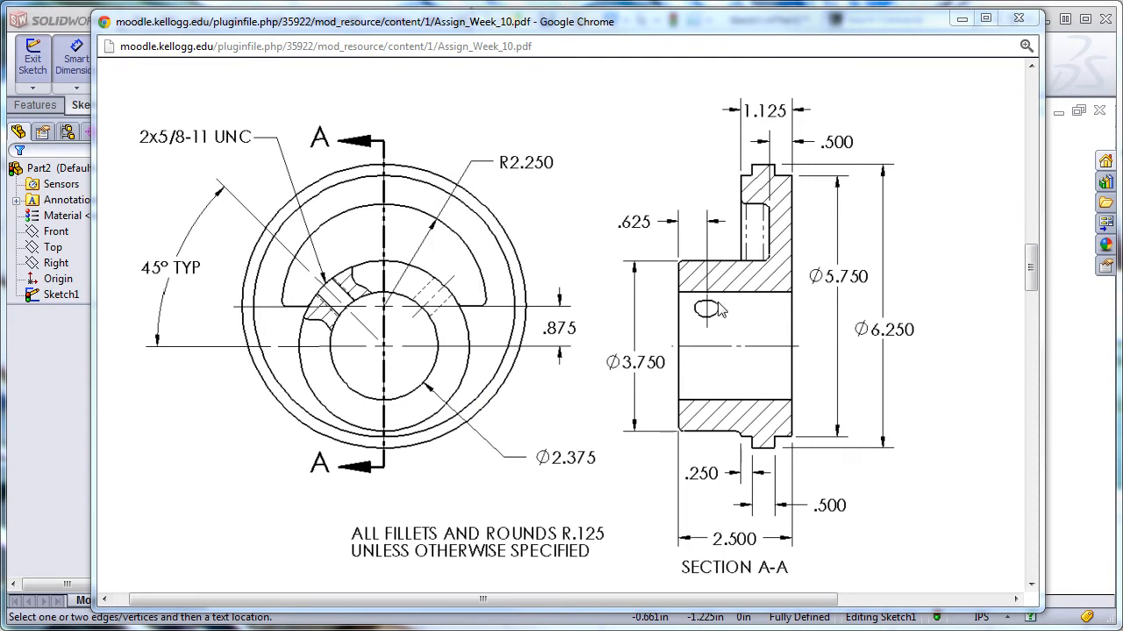
{"action": "mouse_move", "coordinate": [511, 228]}
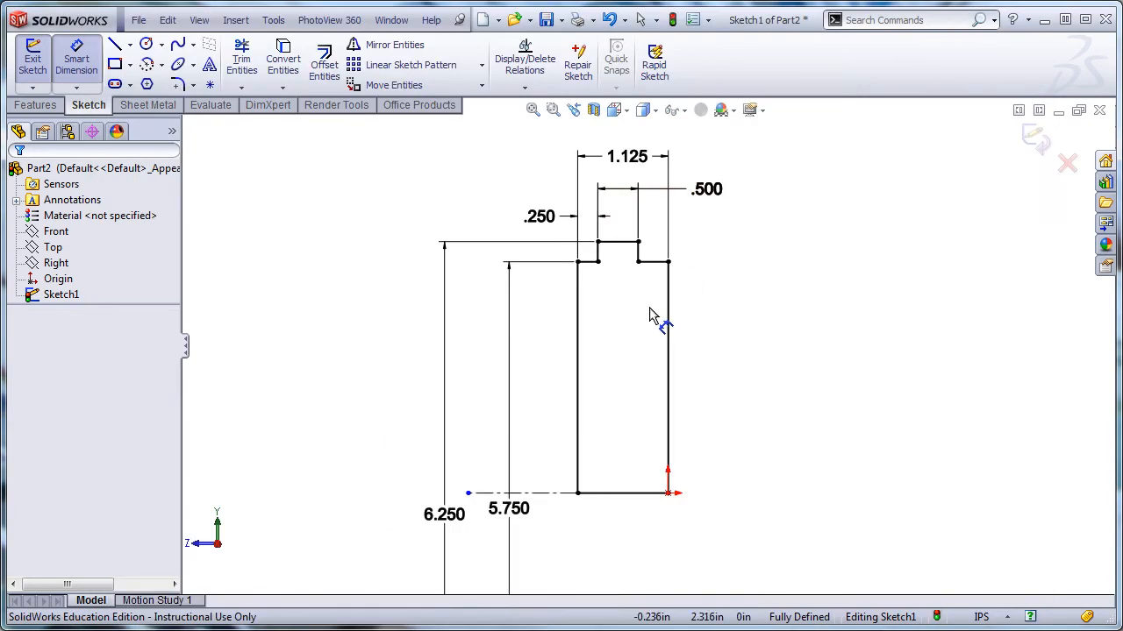
{"action": "mouse_move", "coordinate": [577, 443]}
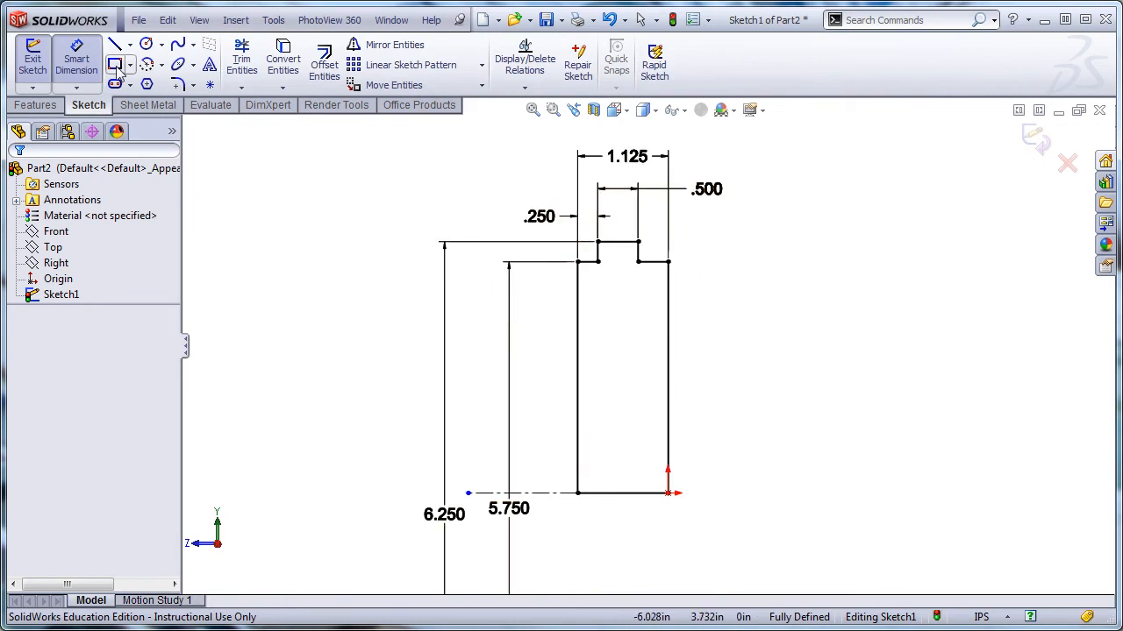
- Revolve the stepped profile 360° about Line9 to create Revolve1
{"action": "left_click", "coordinate": [34, 104]}
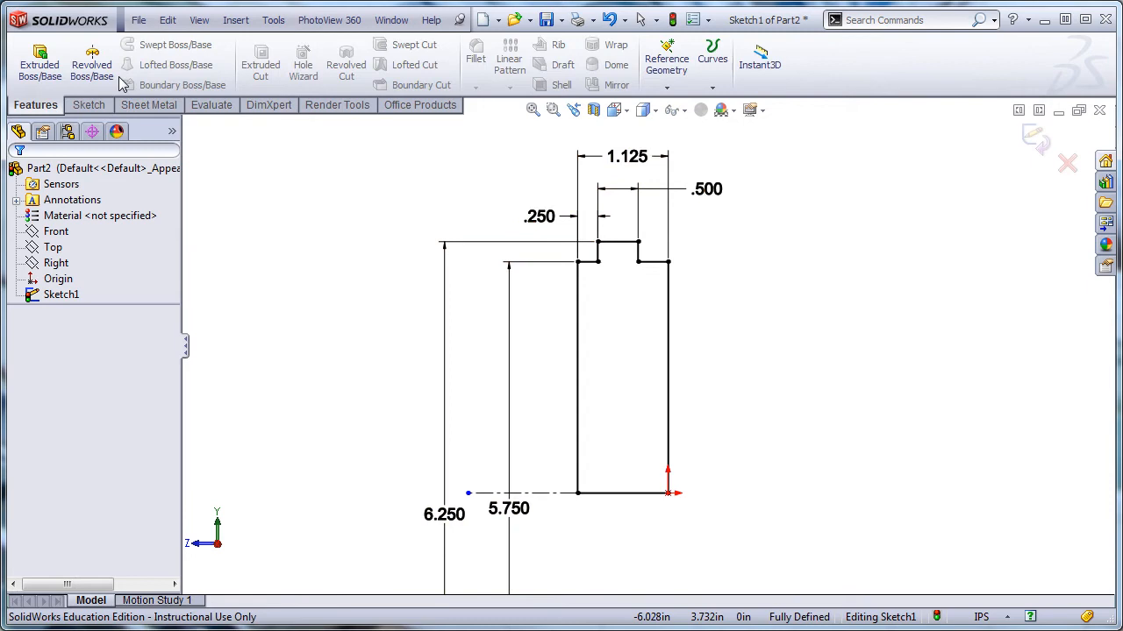
{"action": "left_click", "coordinate": [91, 62]}
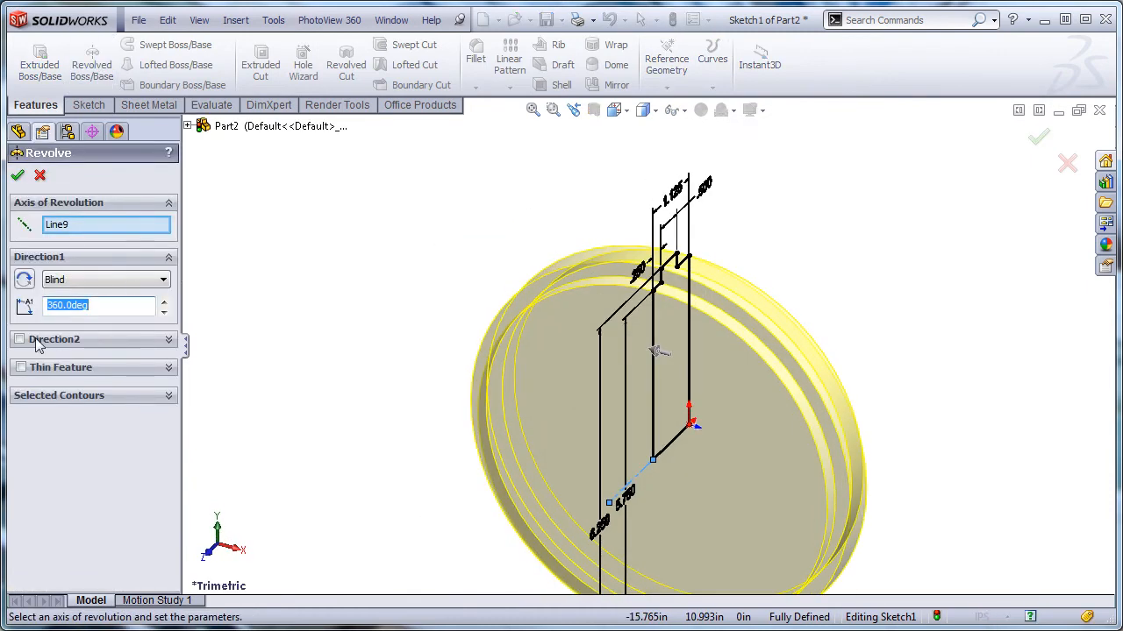
{"action": "left_click", "coordinate": [18, 174]}
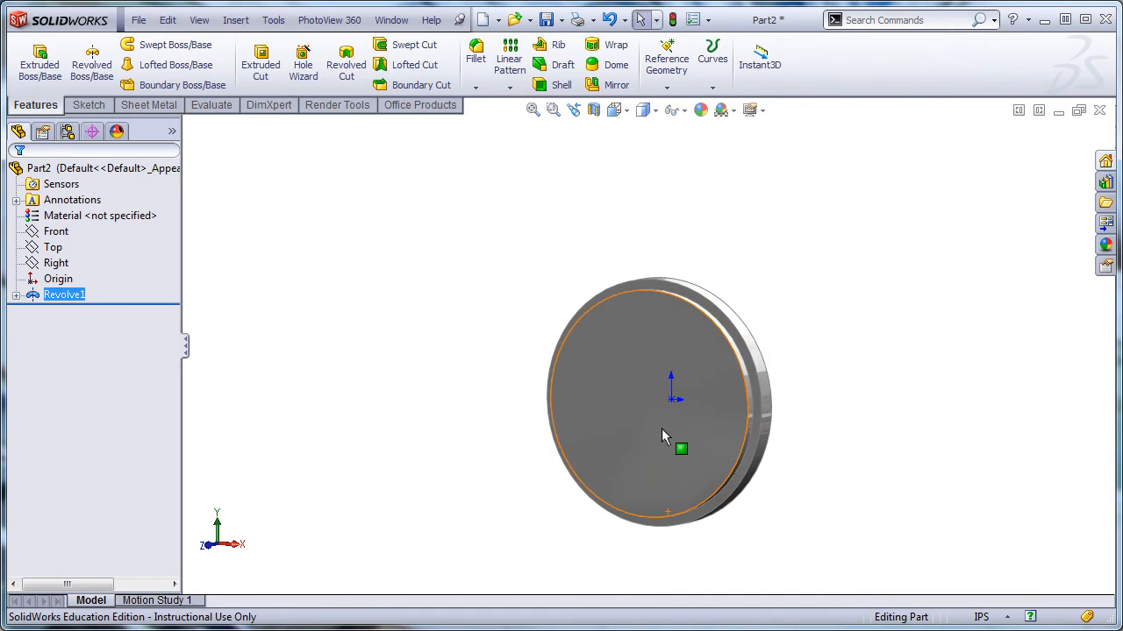
{"action": "mouse_move", "coordinate": [644, 457]}
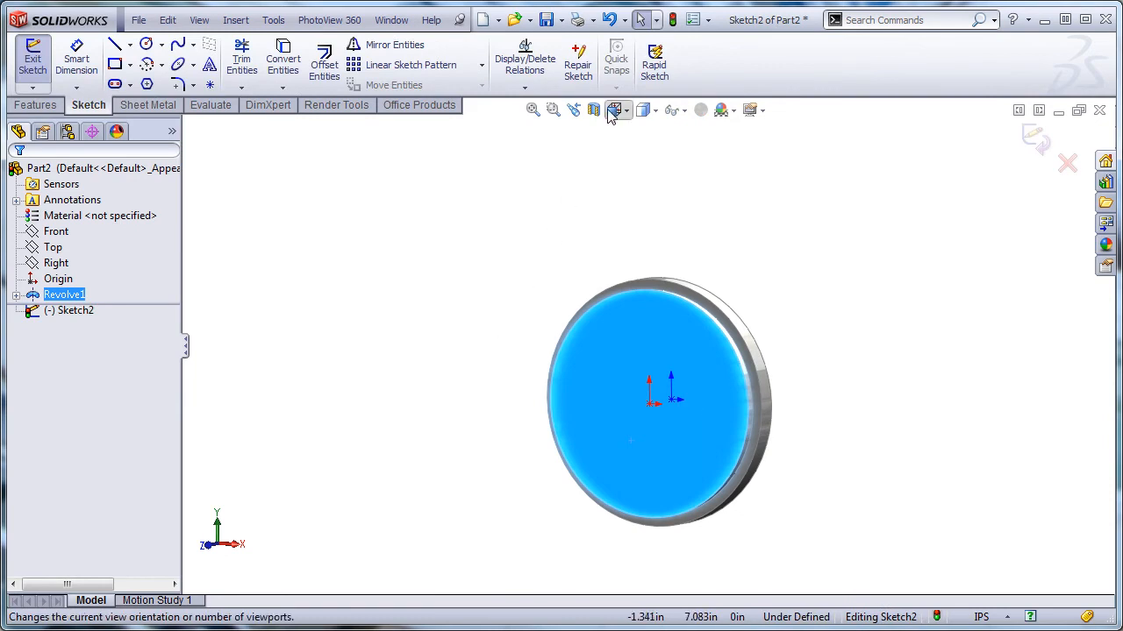
- Sketch a circle on the disc's front face, centred .875 below the origin
{"action": "left_click", "coordinate": [616, 108]}
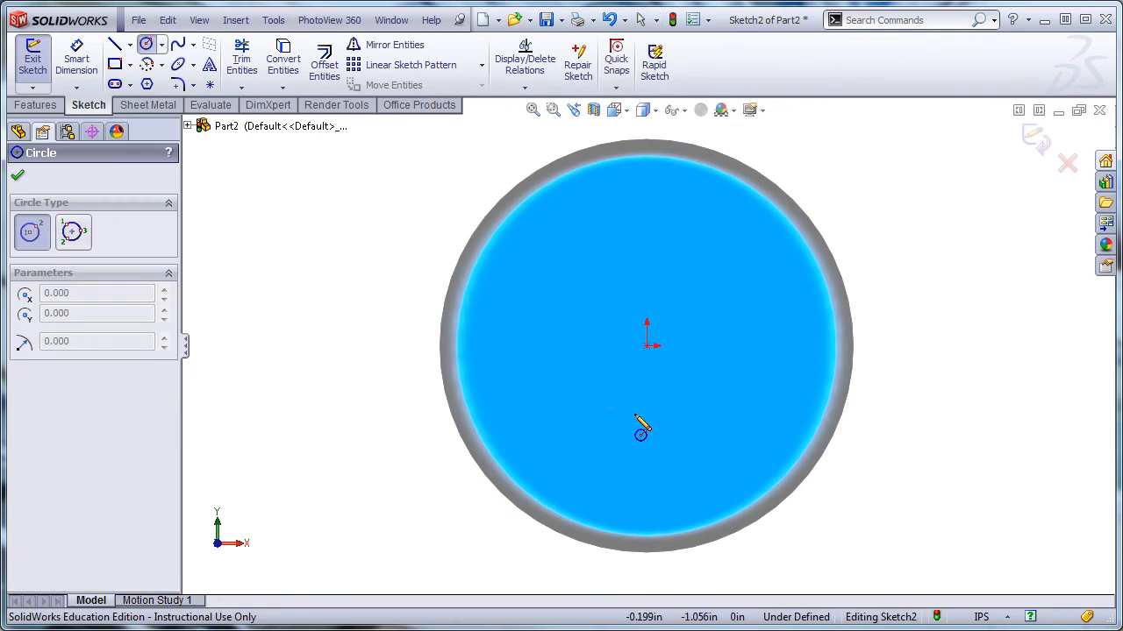
{"action": "left_click_drag", "start_coordinate": [647, 342], "coordinate": [662, 513]}
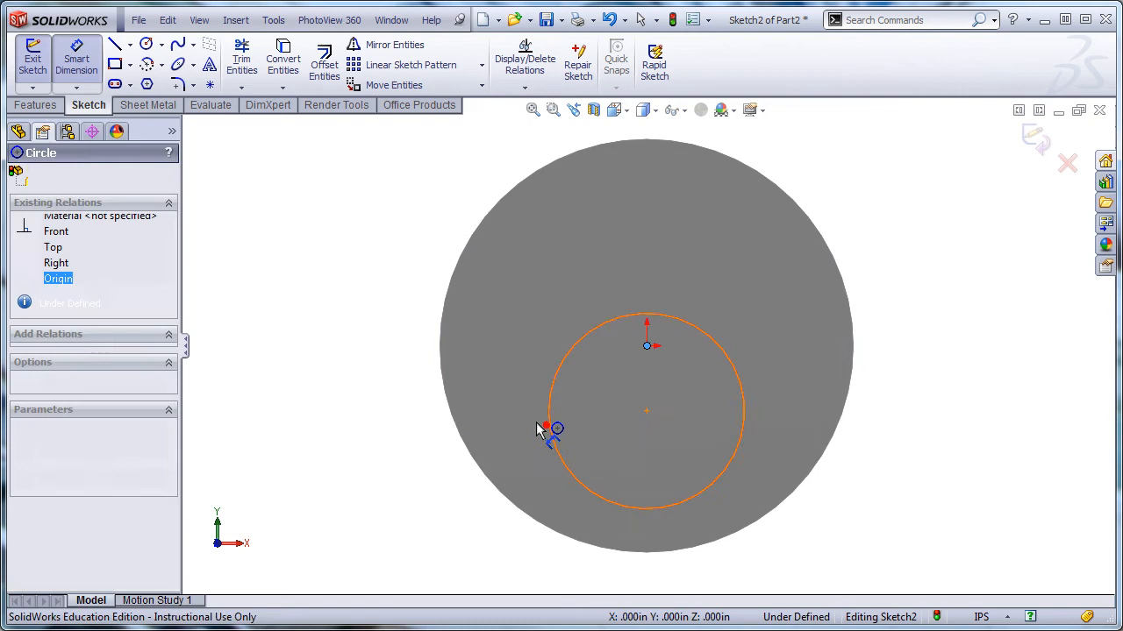
{"action": "left_click", "coordinate": [557, 429]}
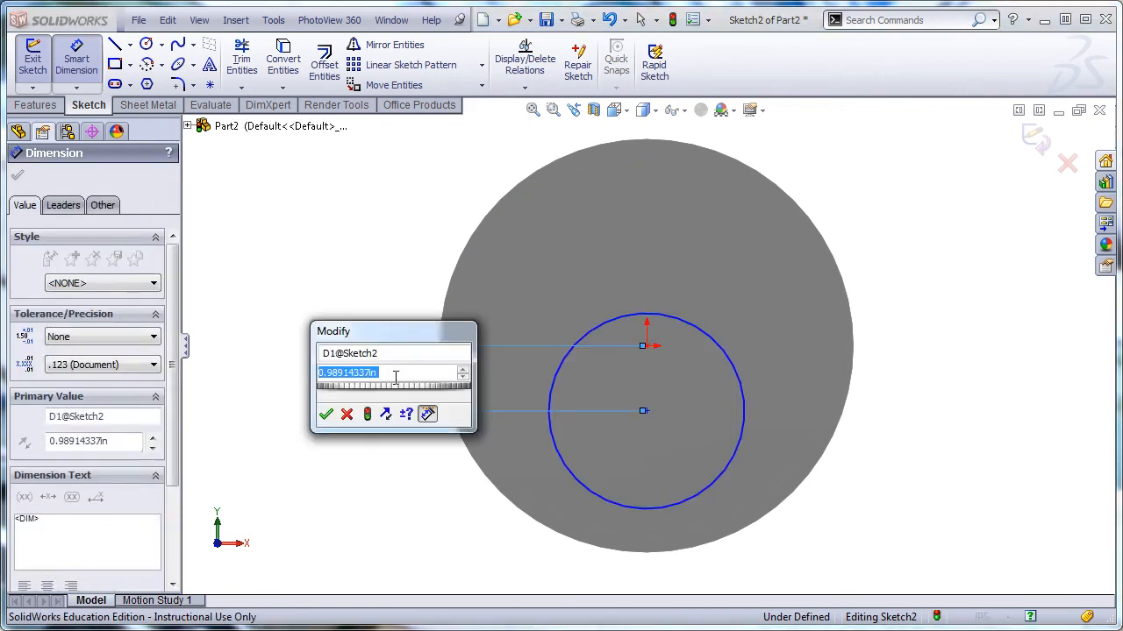
{"action": "type", "text": ".875"}
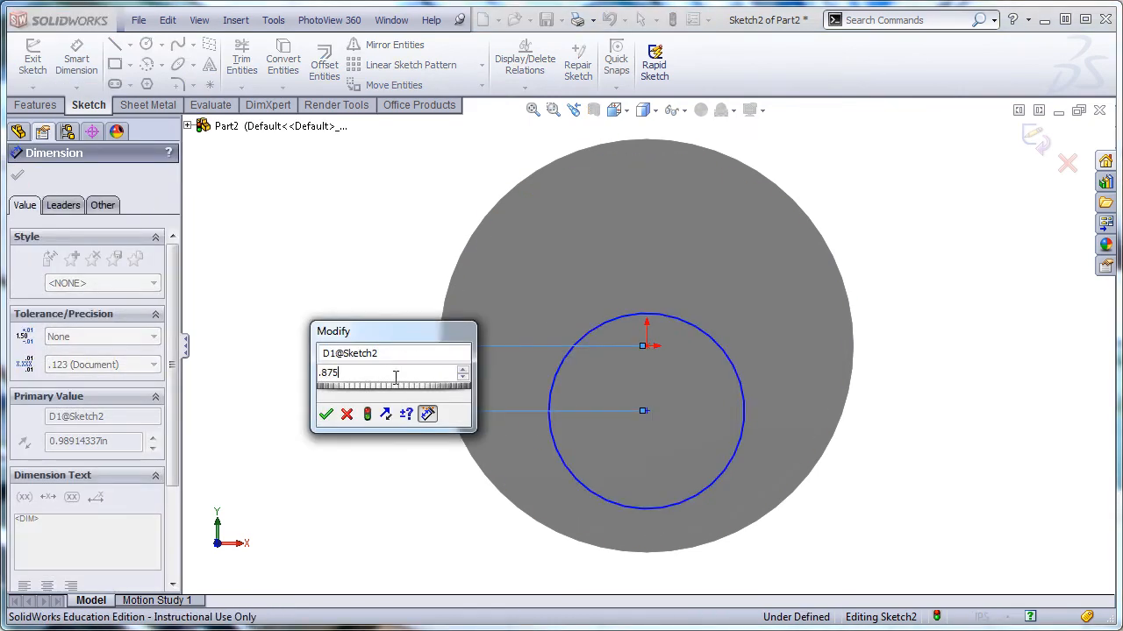
{"action": "left_click", "coordinate": [326, 414]}
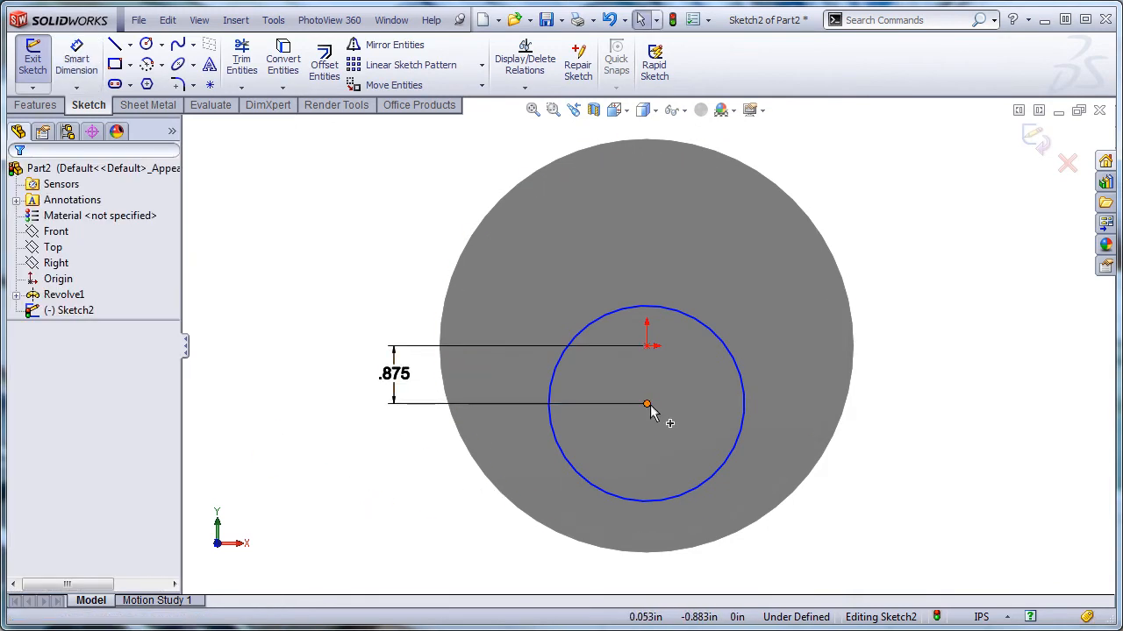
- Dimension the circle's diameter to 3.750 in
{"action": "left_click", "coordinate": [646, 404]}
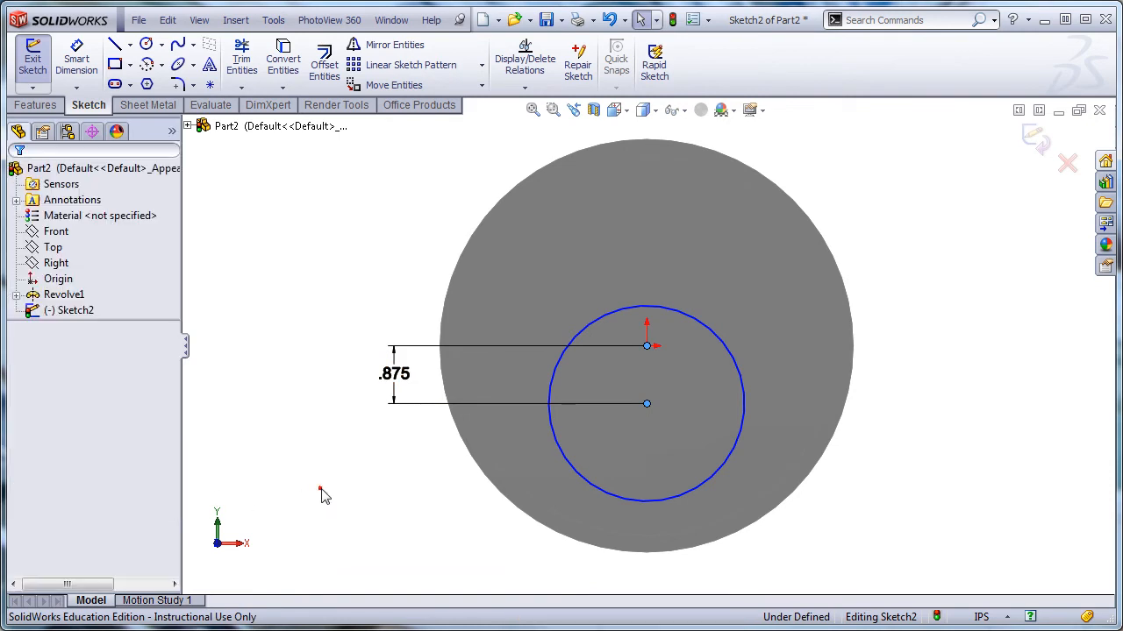
{"action": "left_click", "coordinate": [76, 63]}
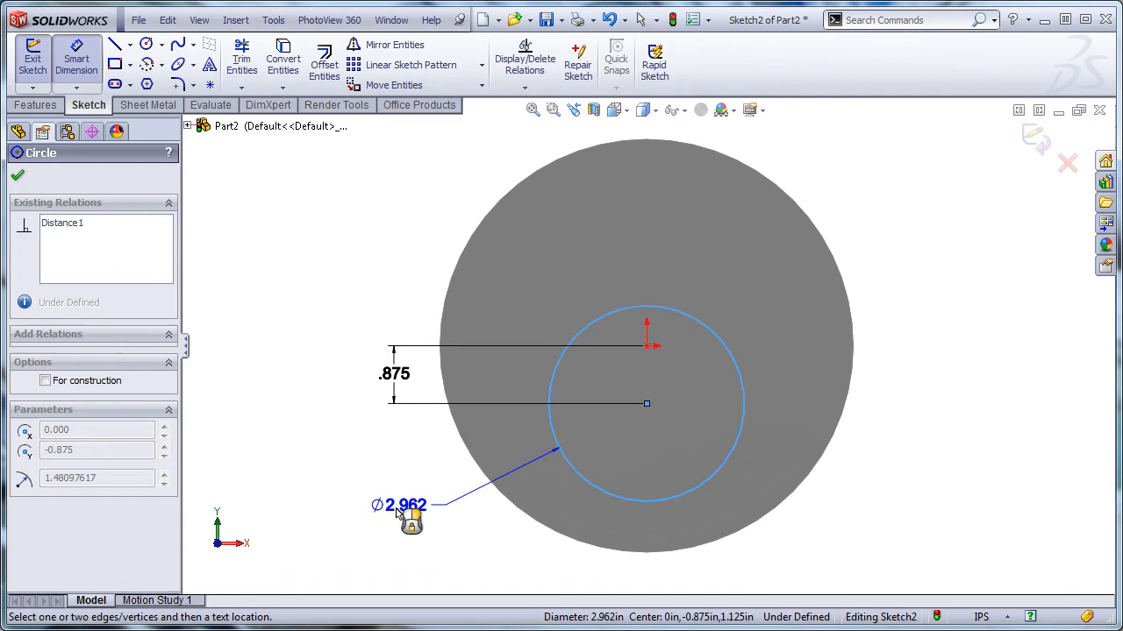
{"action": "double_click", "coordinate": [406, 504]}
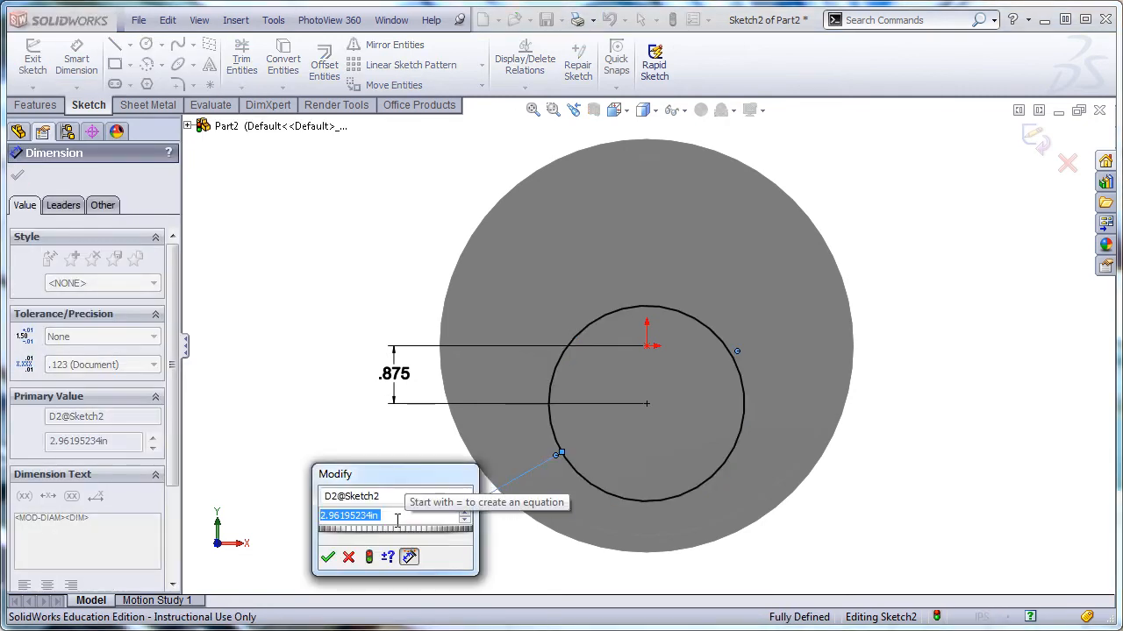
{"action": "type", "text": "3.75"}
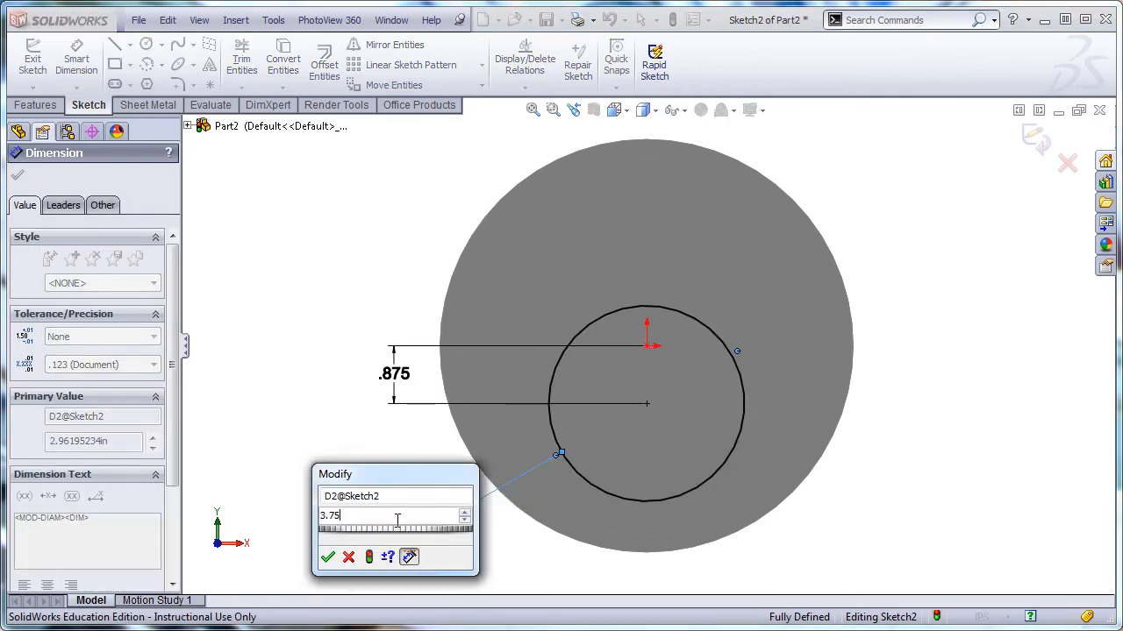
{"action": "left_click", "coordinate": [328, 557]}
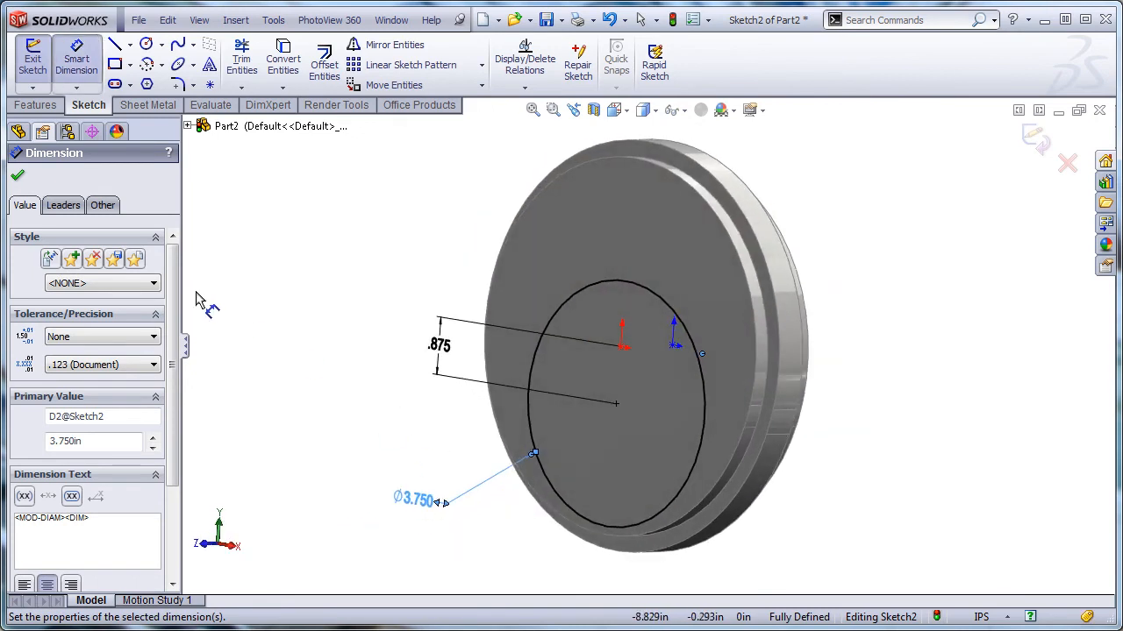
- Extrude the circle with Offset From Surface, 2.500 in beyond the disc's back face
{"action": "left_click", "coordinate": [35, 104]}
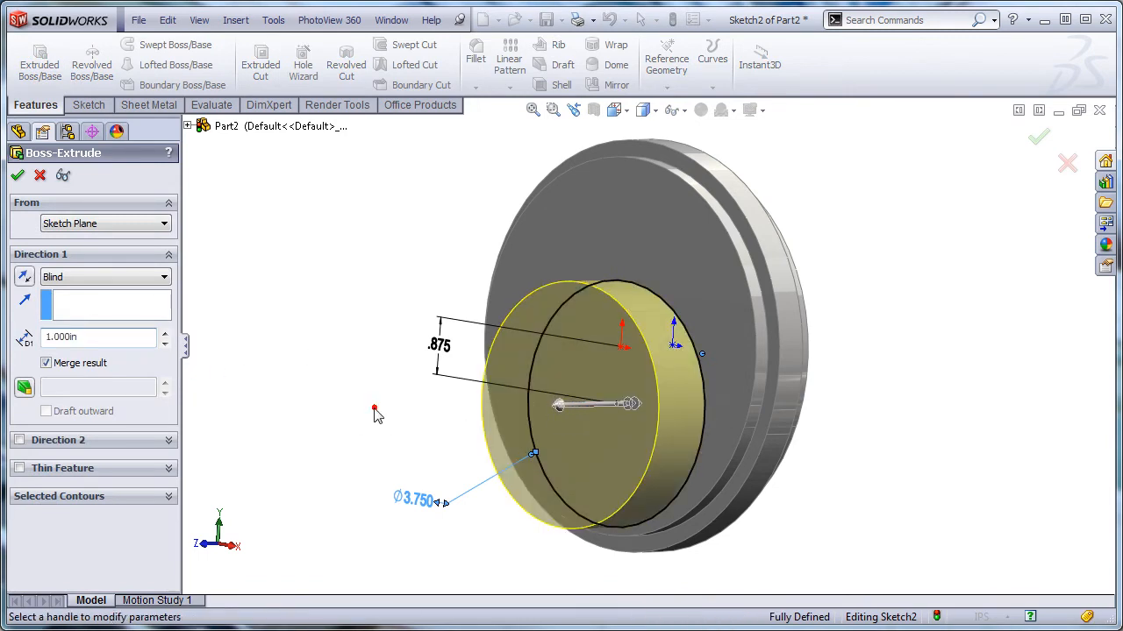
{"action": "mouse_move", "coordinate": [416, 449]}
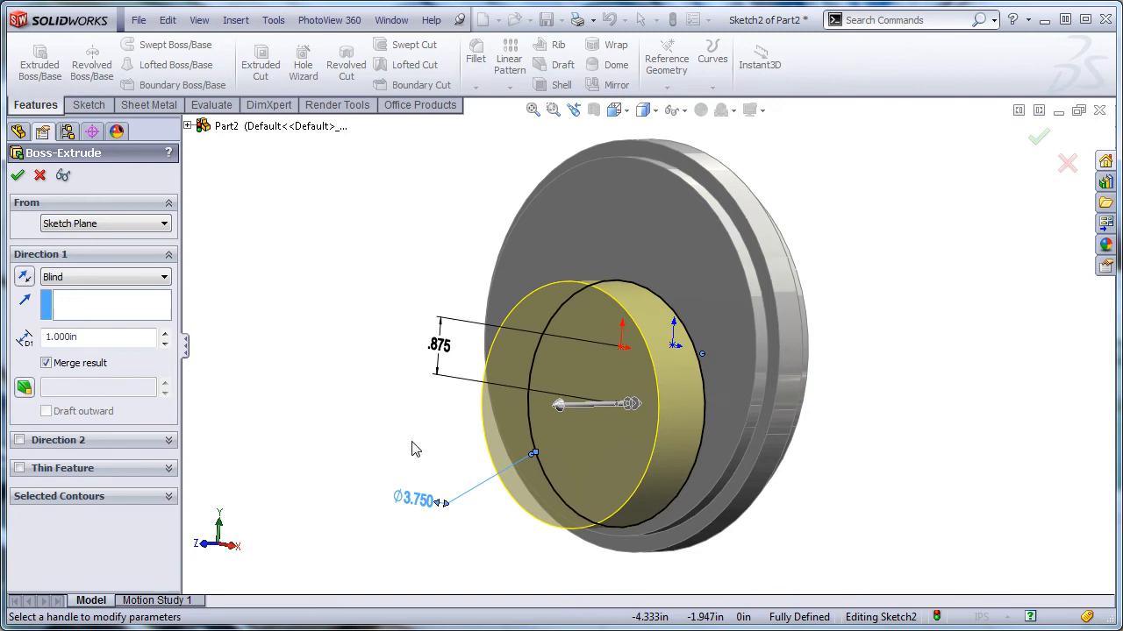
{"action": "left_click_drag", "start_coordinate": [417, 447], "coordinate": [544, 504]}
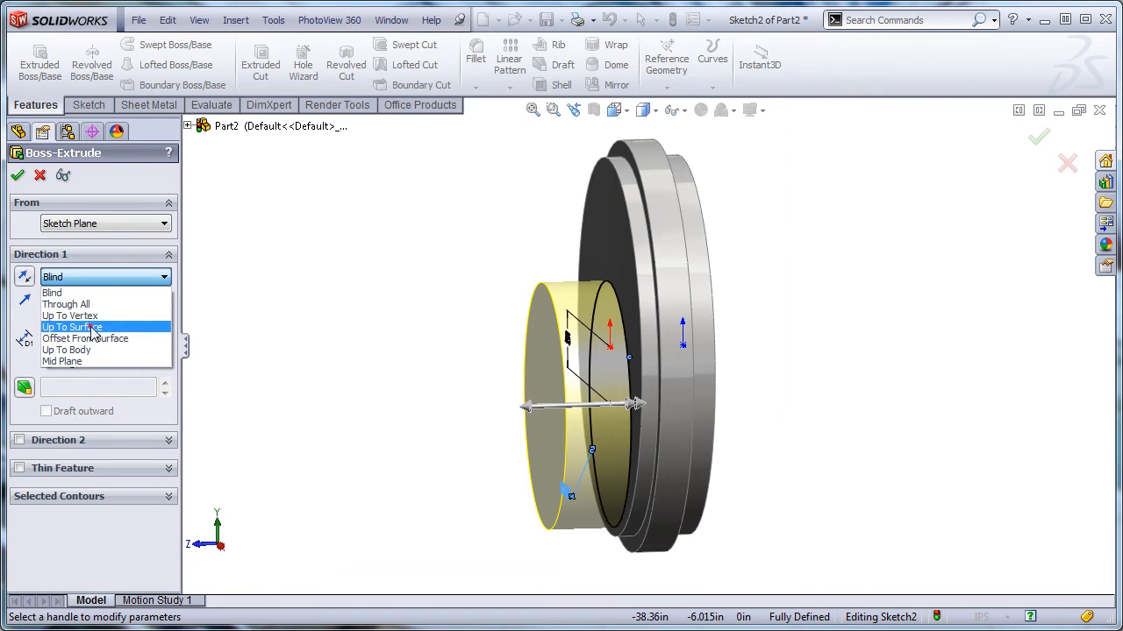
{"action": "left_click", "coordinate": [85, 339]}
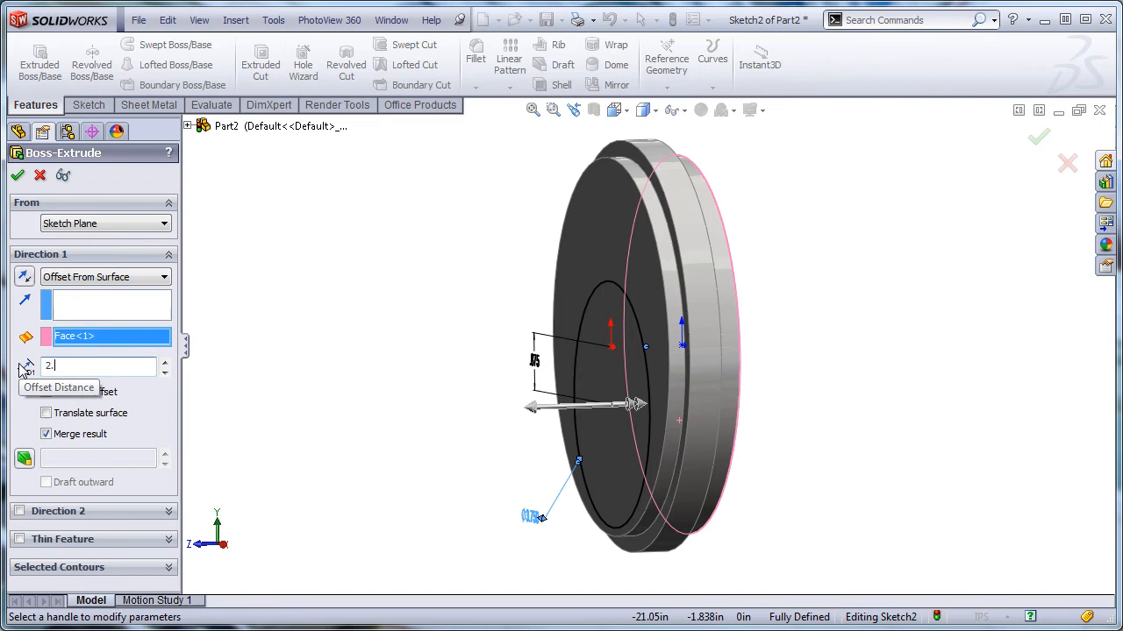
{"action": "type", "text": "2.500in"}
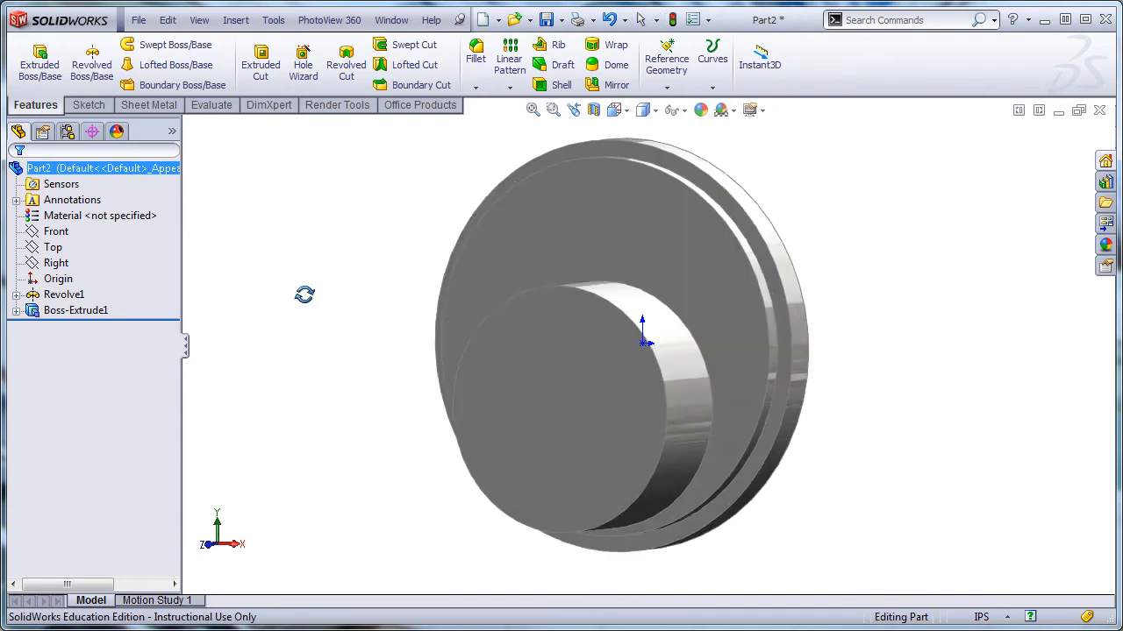
- Sketch a 2.375 in diameter circle on the hub's front face
{"action": "left_click", "coordinate": [544, 385]}
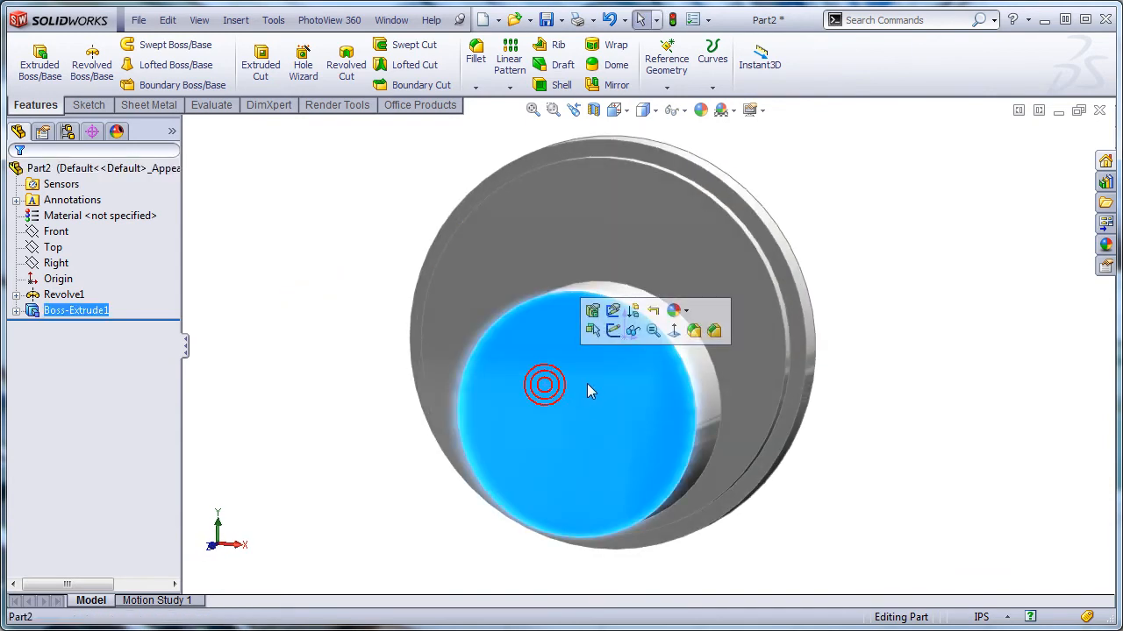
{"action": "left_click", "coordinate": [592, 310]}
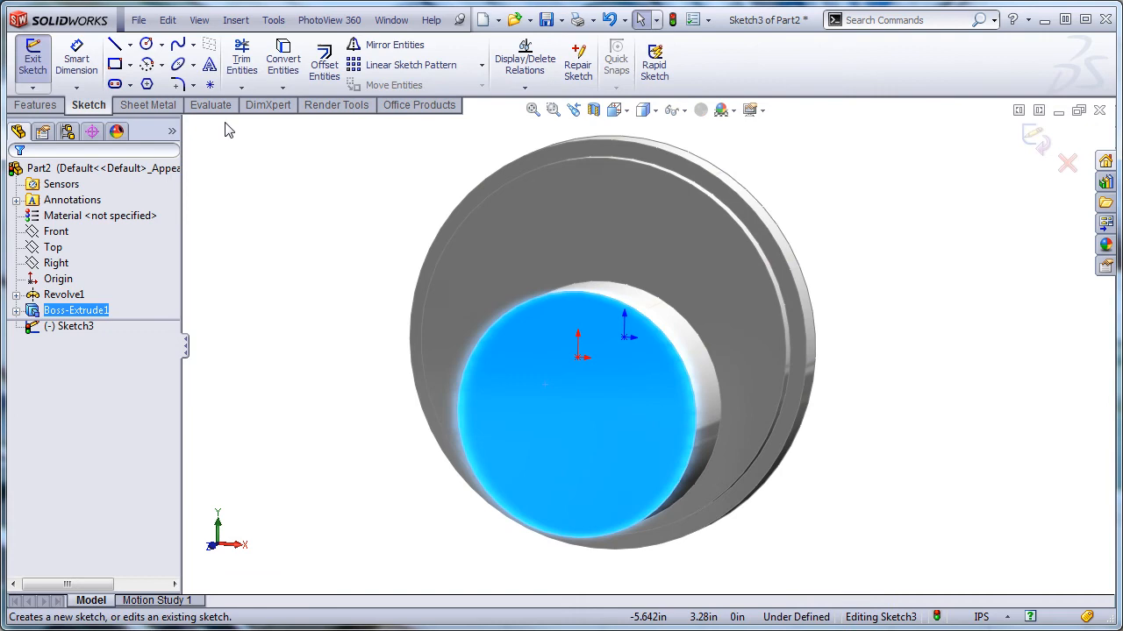
{"action": "left_click", "coordinate": [114, 44]}
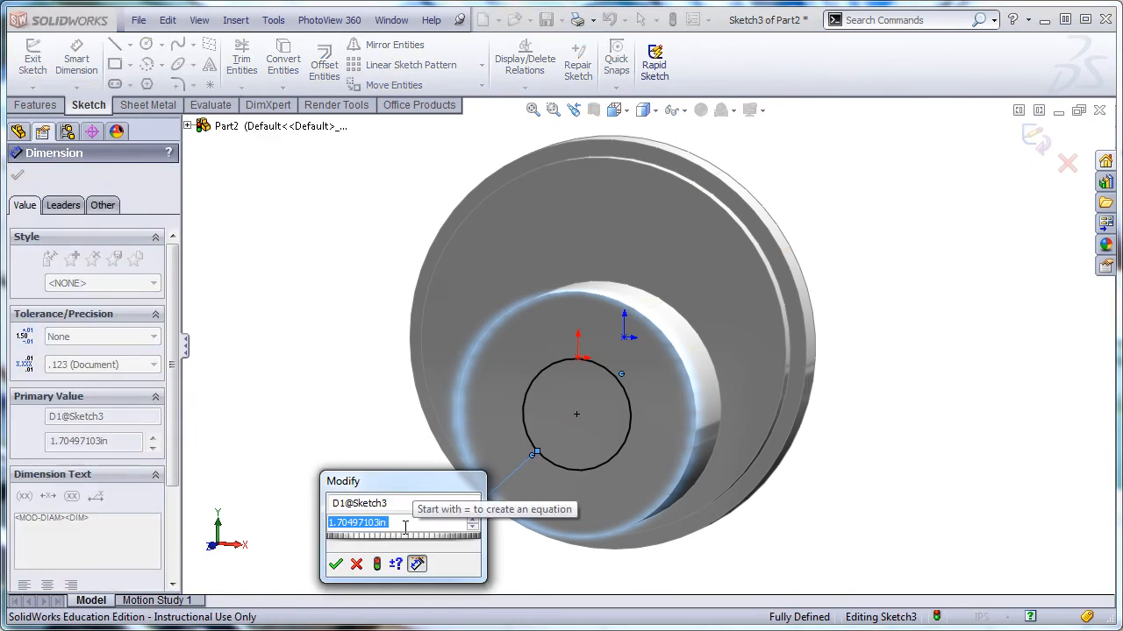
{"action": "type", "text": "2.375"}
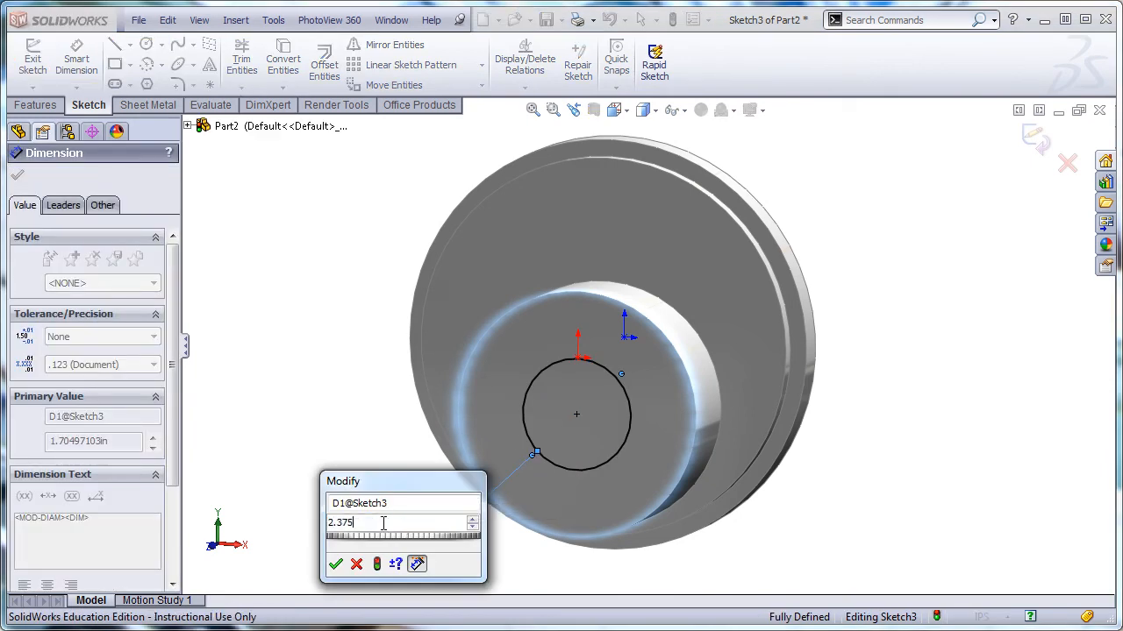
{"action": "left_click", "coordinate": [335, 564]}
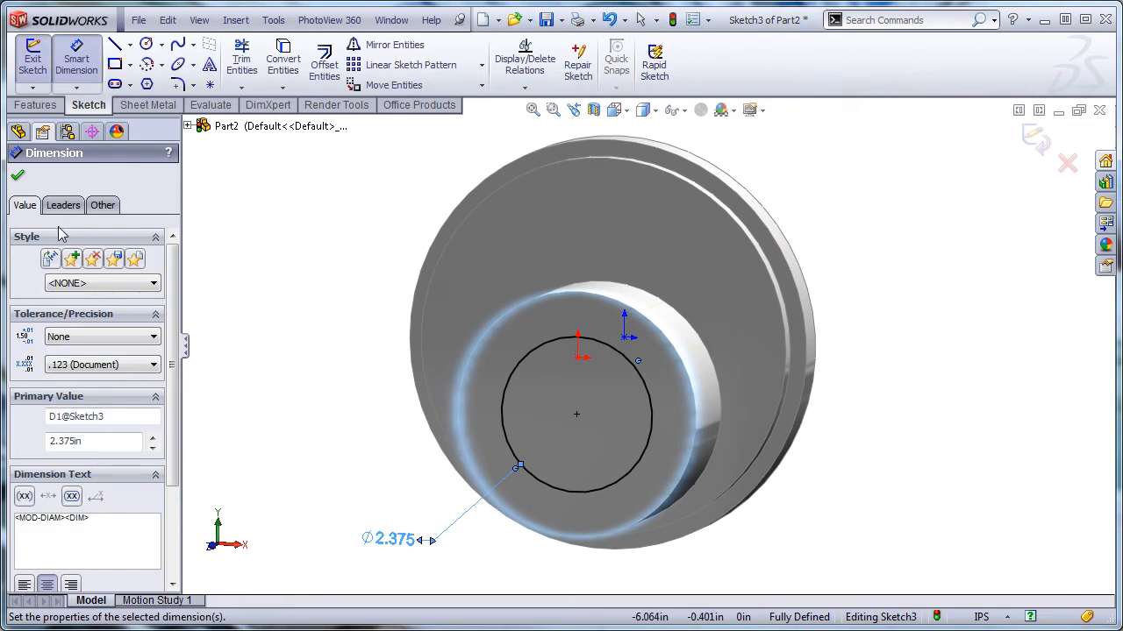
- Cut-extrude the 2.375 circle through the hub as Cut-Extrude1
{"action": "left_click", "coordinate": [36, 104]}
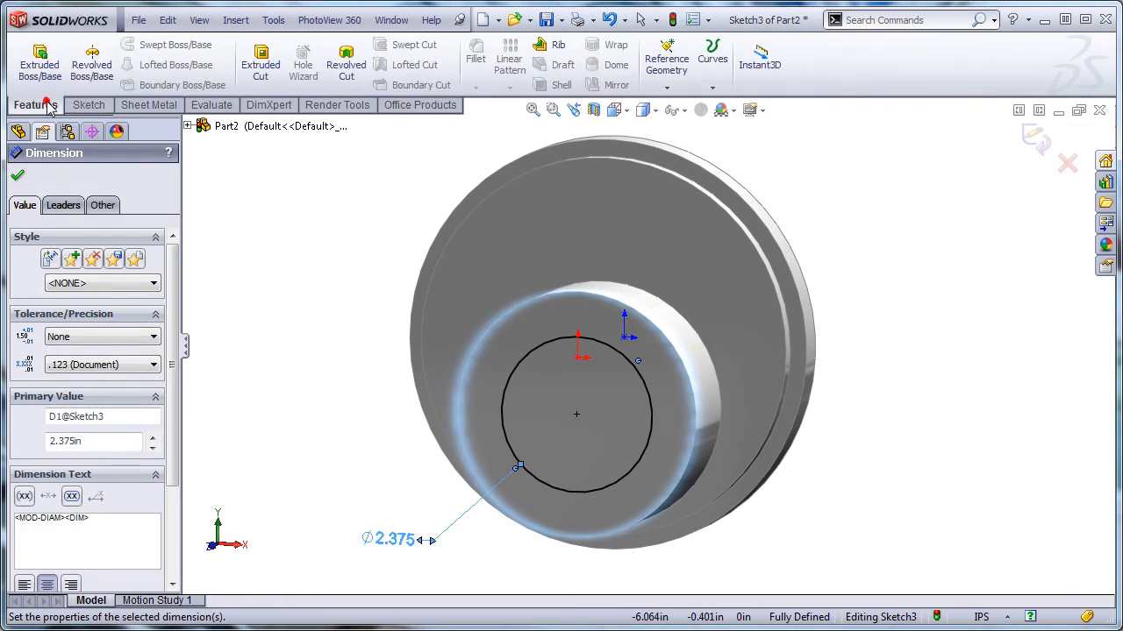
{"action": "left_click", "coordinate": [259, 64]}
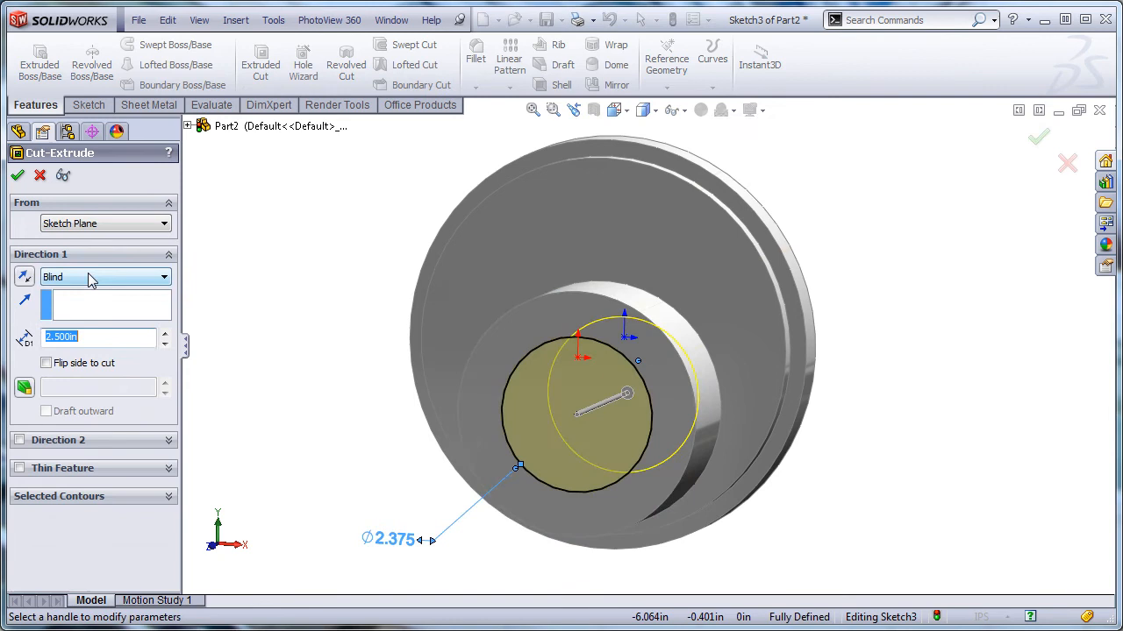
{"action": "left_click", "coordinate": [105, 277]}
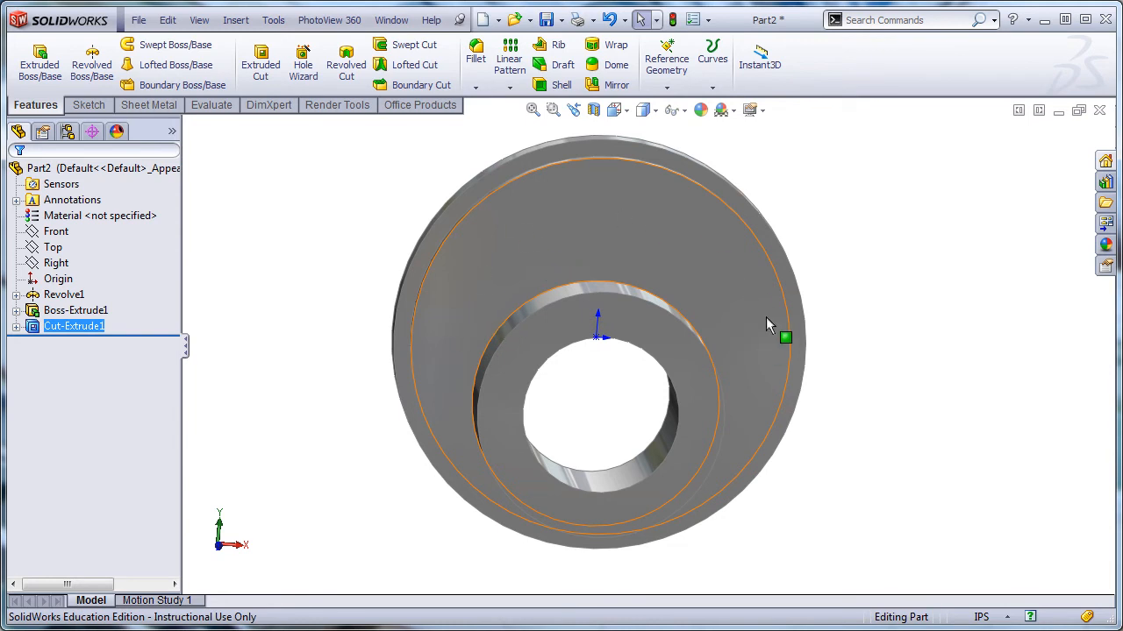
{"action": "left_click", "coordinate": [767, 324]}
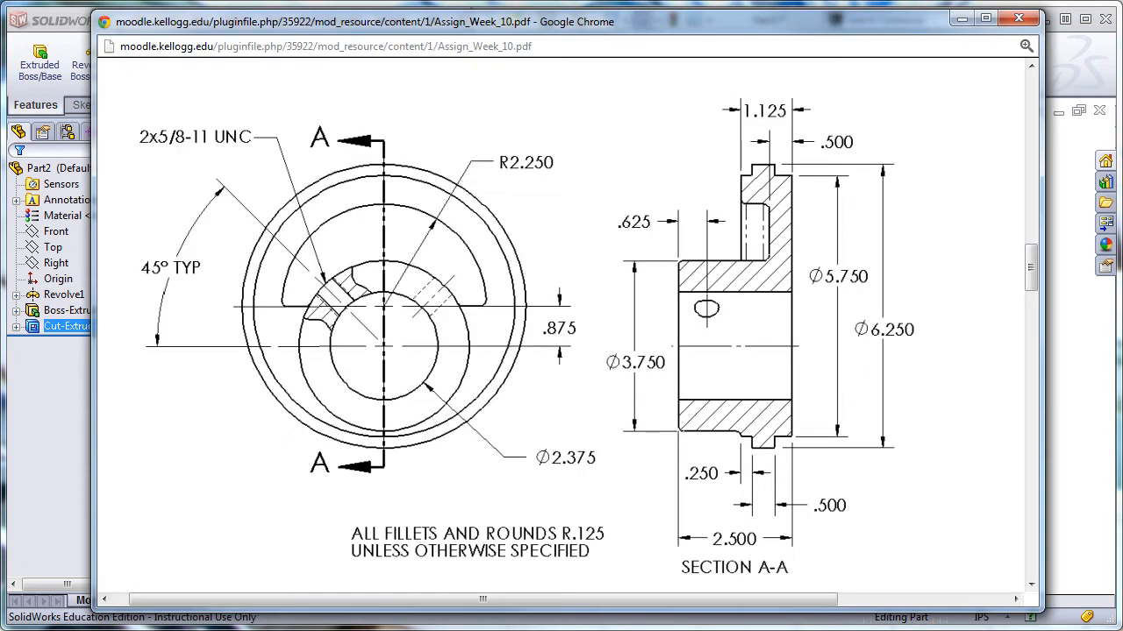
{"action": "mouse_move", "coordinate": [321, 283]}
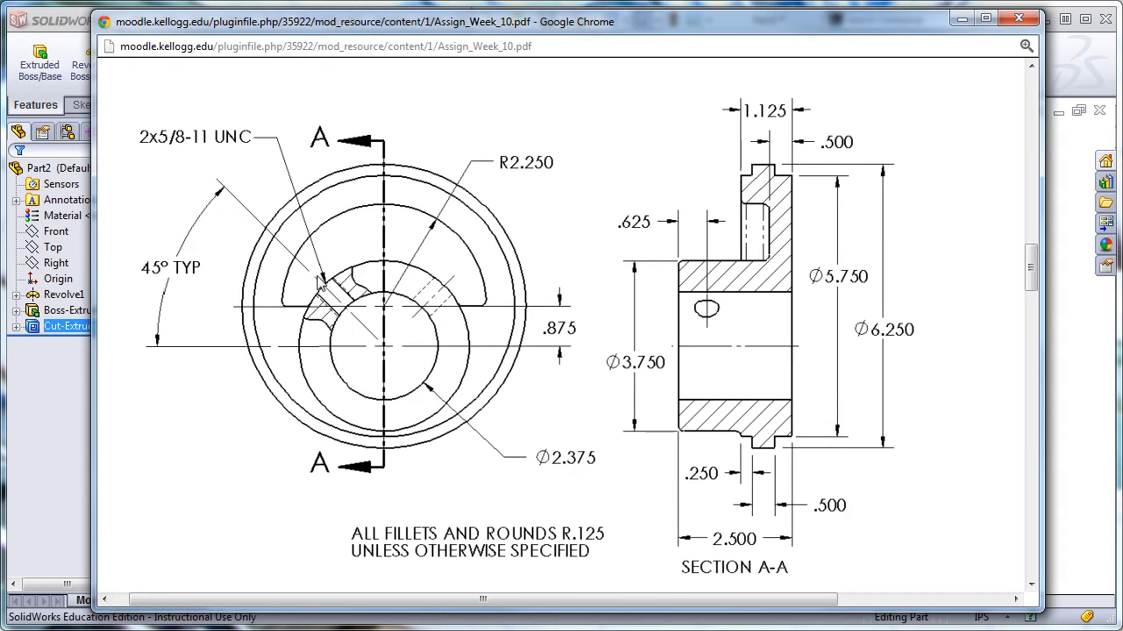
{"action": "mouse_move", "coordinate": [423, 307]}
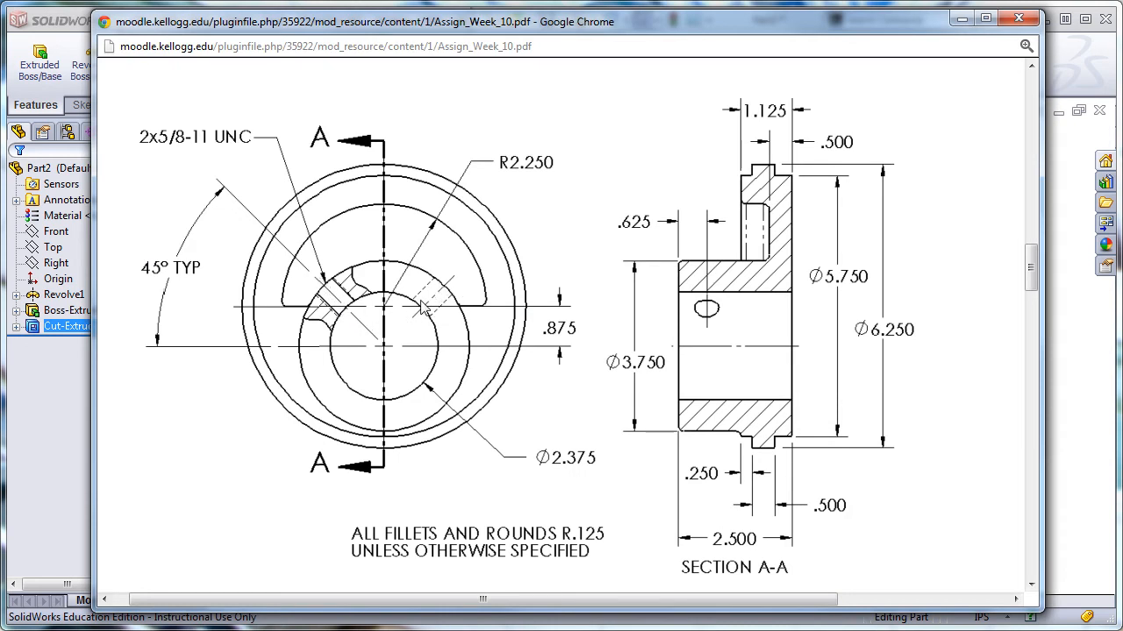
{"action": "mouse_move", "coordinate": [351, 283]}
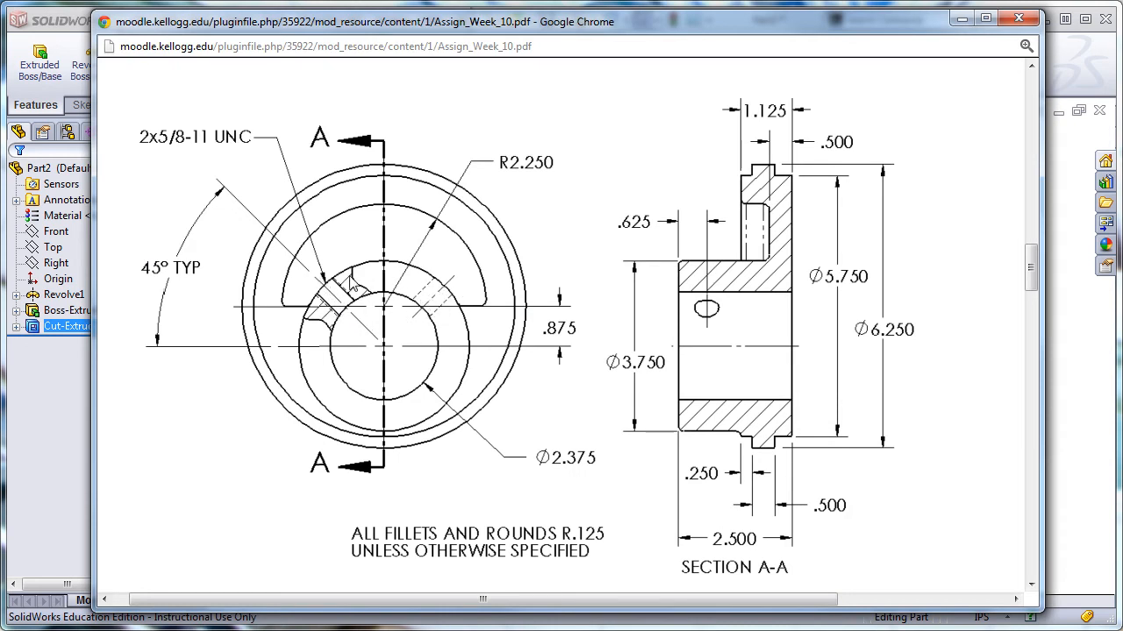
{"action": "mouse_move", "coordinate": [329, 303]}
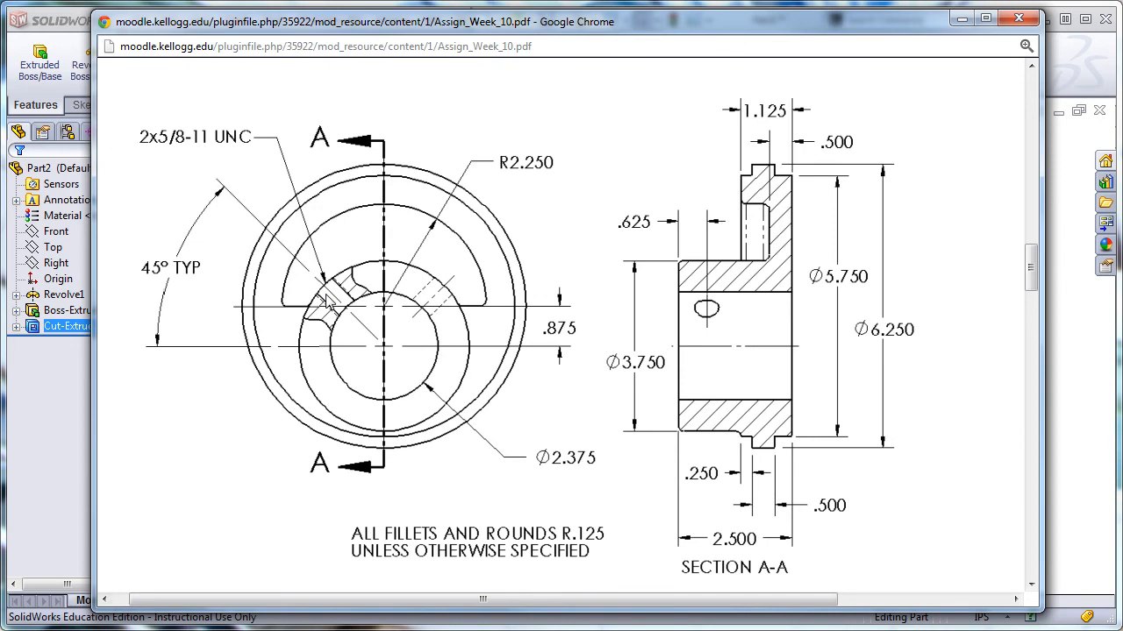
{"action": "mouse_move", "coordinate": [171, 269]}
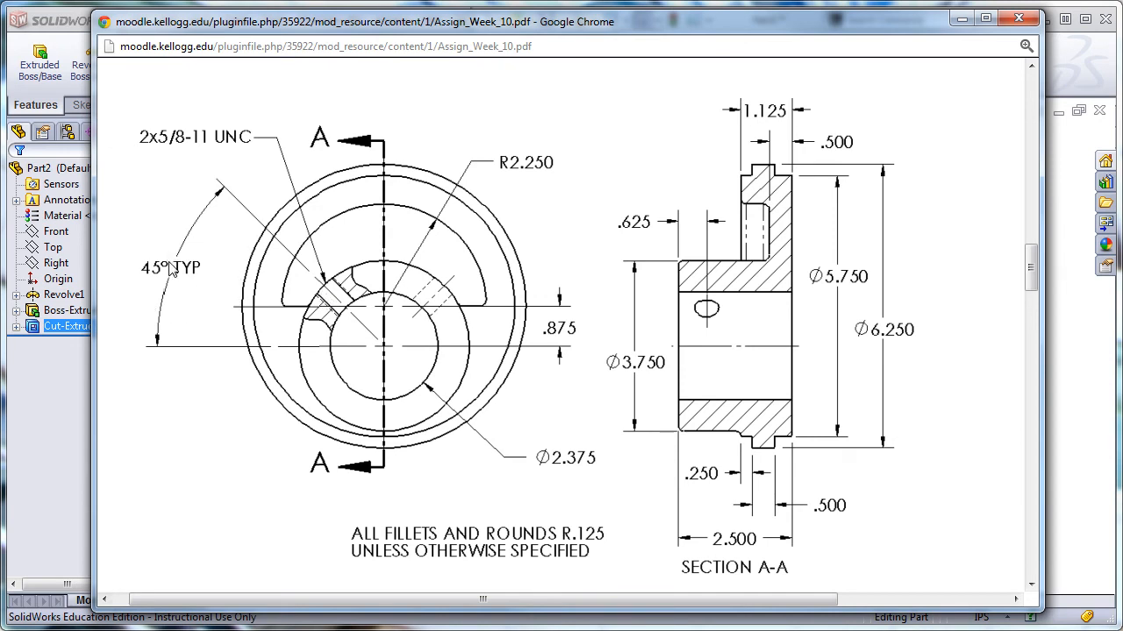
{"action": "mouse_move", "coordinate": [211, 298]}
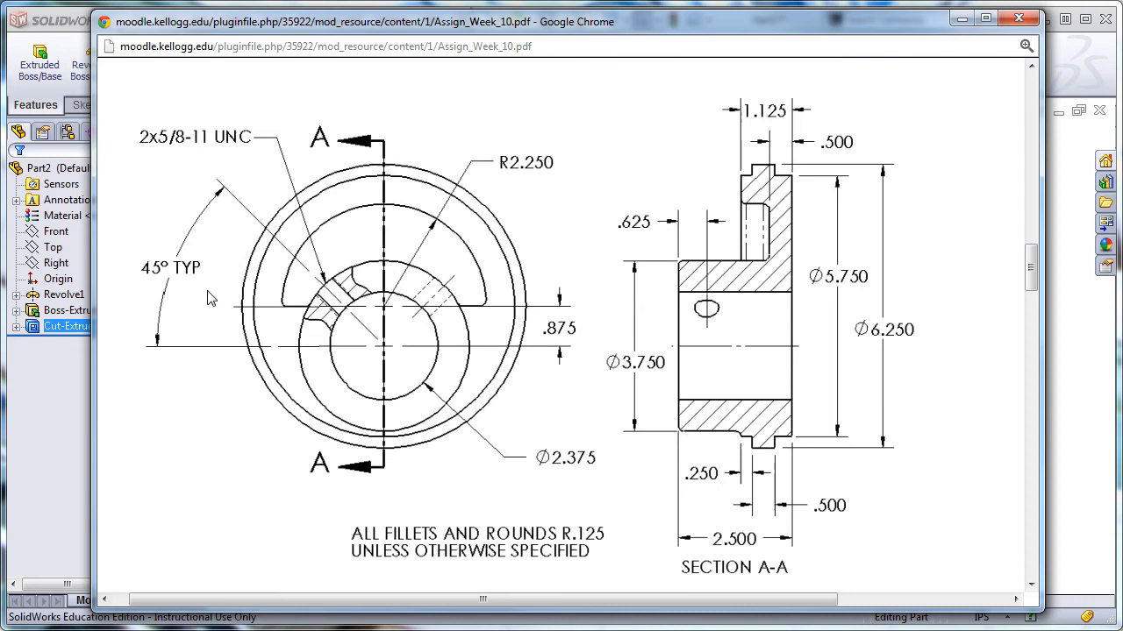
{"action": "mouse_move", "coordinate": [320, 295]}
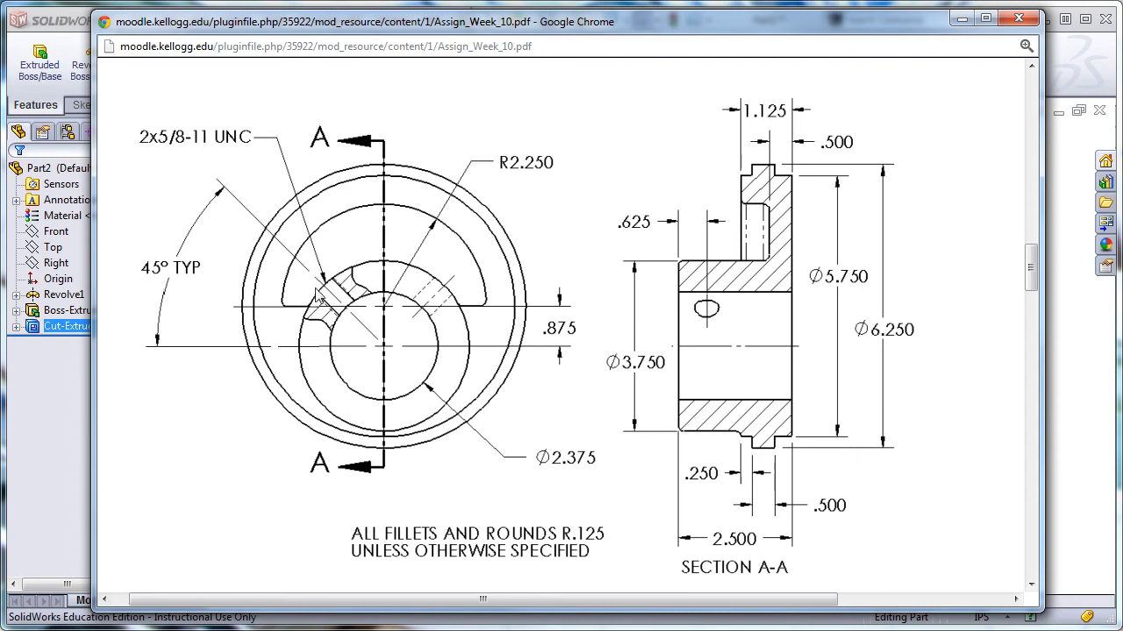
{"action": "mouse_move", "coordinate": [333, 294]}
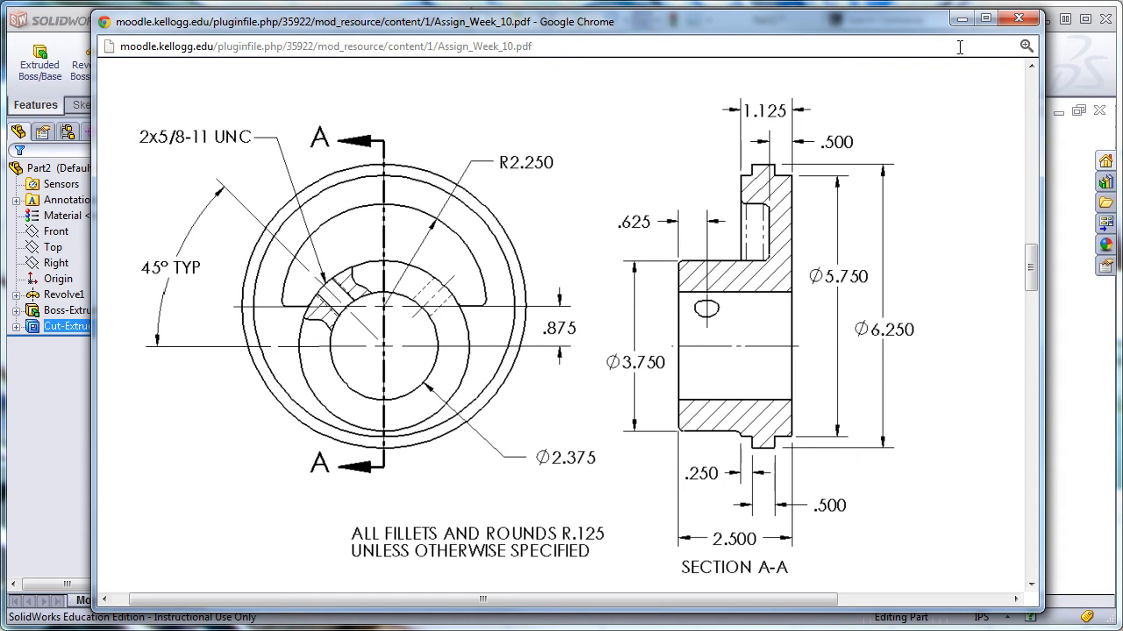
{"action": "mouse_move", "coordinate": [1017, 19]}
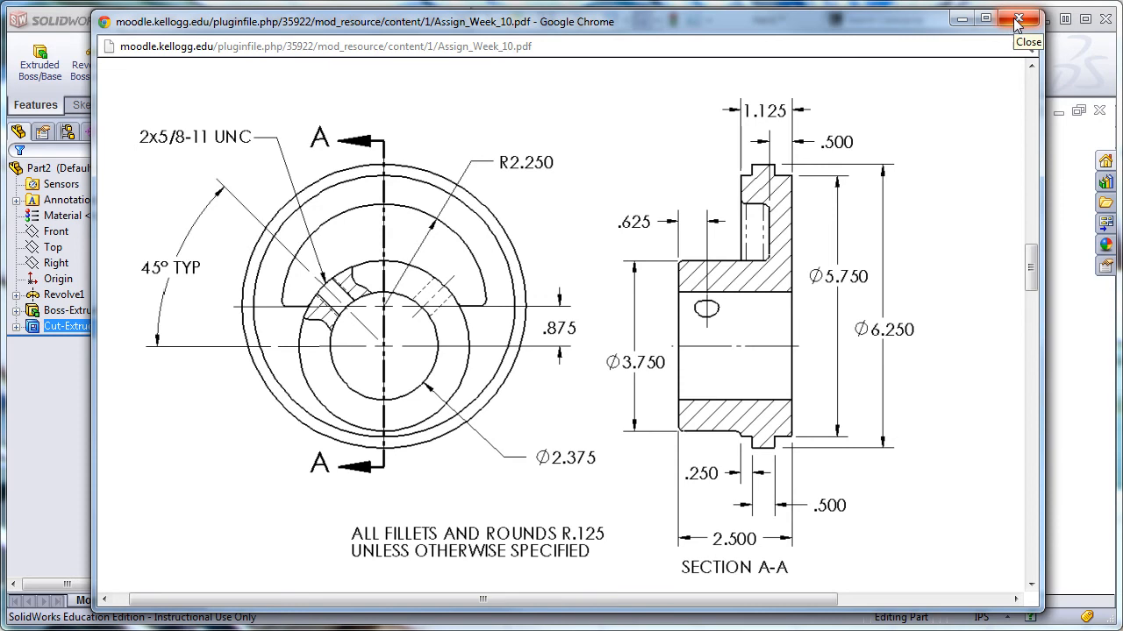
- Close the Assign_Week_10 PDF window in Chrome
{"action": "left_click", "coordinate": [1017, 18]}
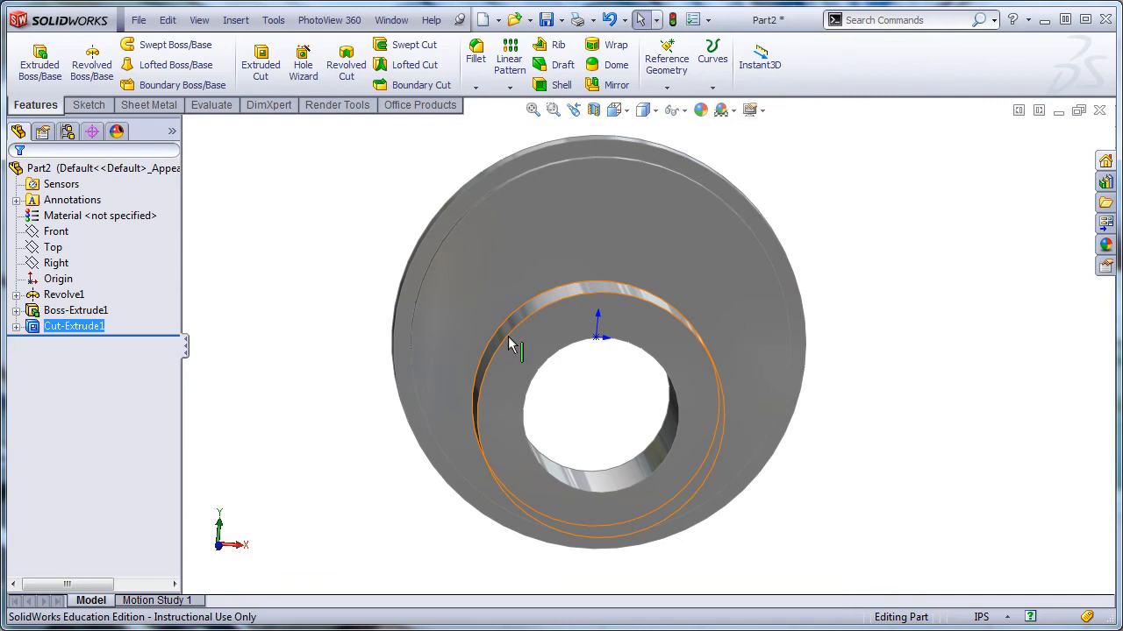
- Create a reference plane through the hub axis at 45° to the Top plane
{"action": "left_click", "coordinate": [671, 109]}
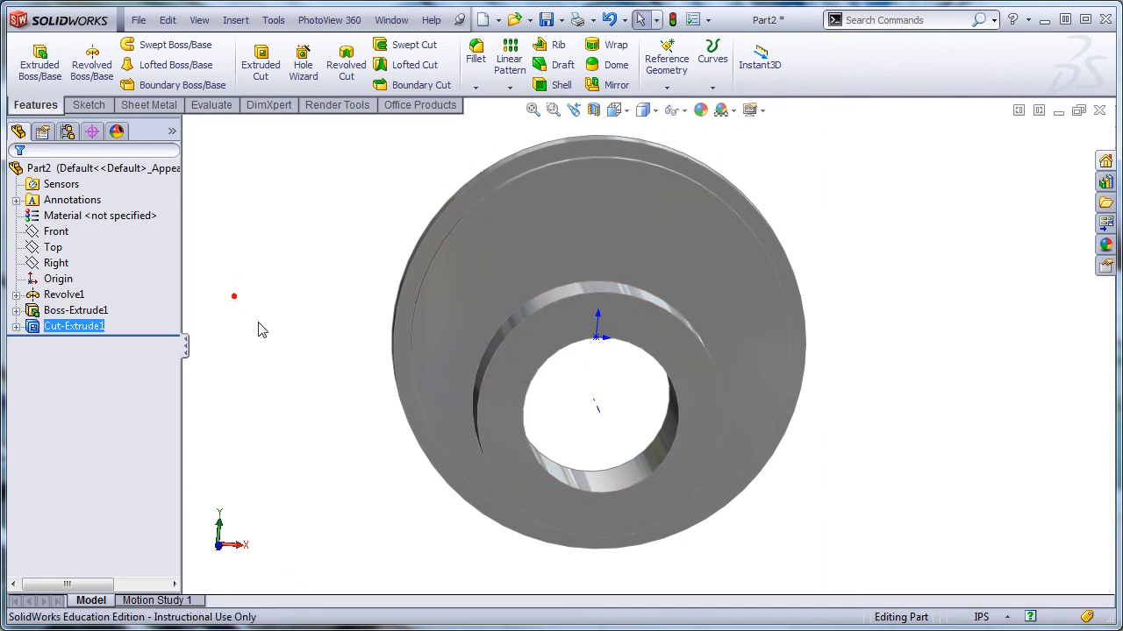
{"action": "left_click", "coordinate": [55, 262]}
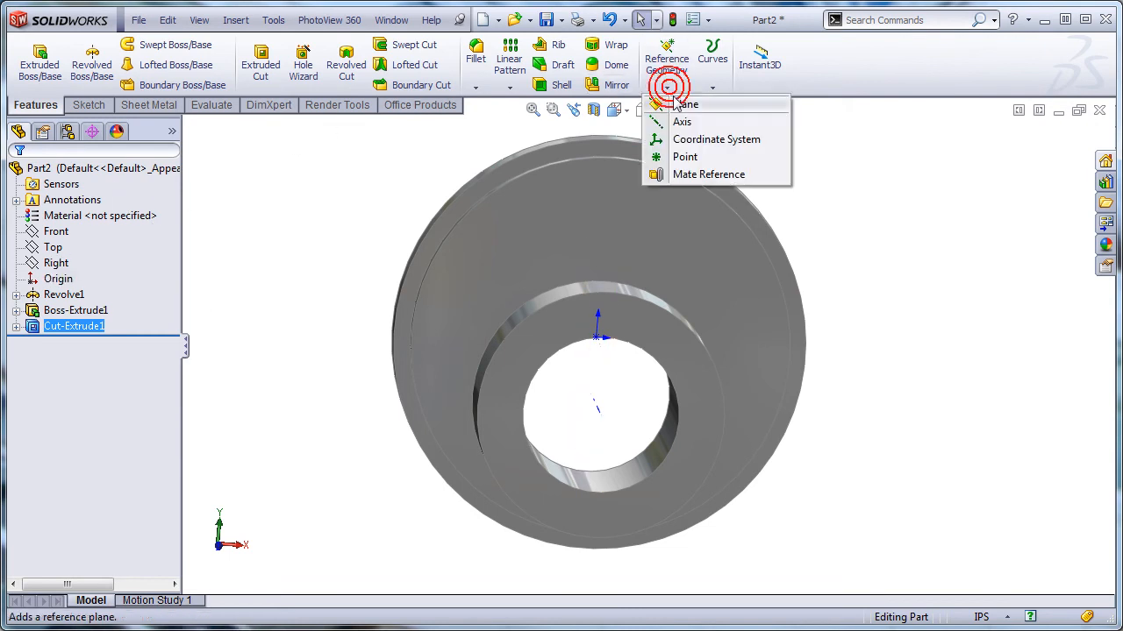
{"action": "left_click", "coordinate": [688, 104]}
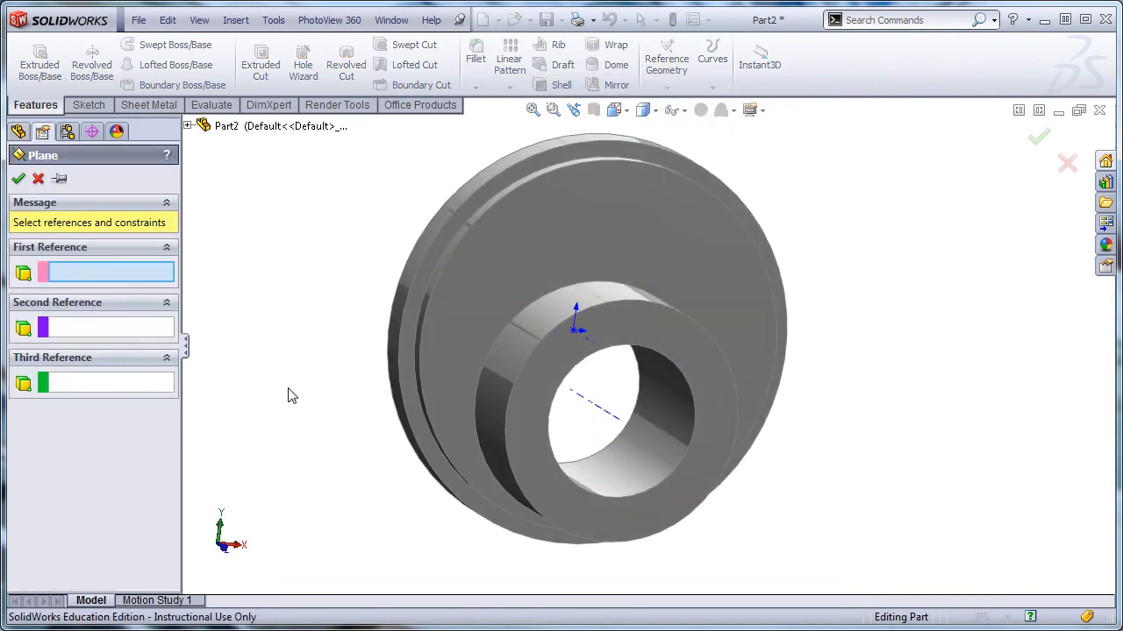
{"action": "left_click", "coordinate": [601, 411]}
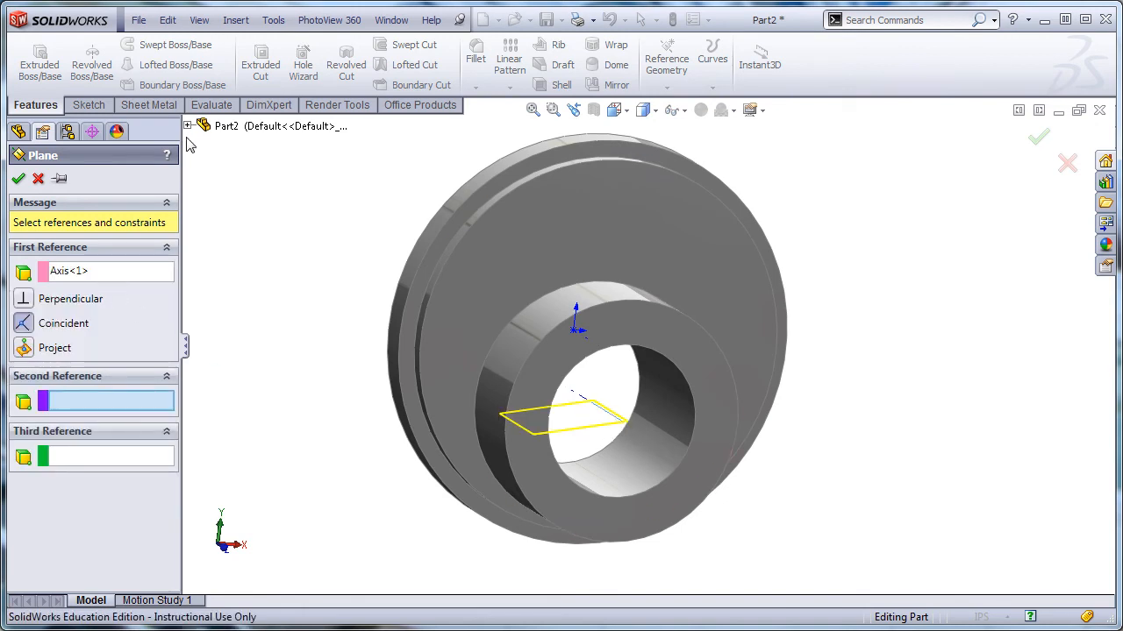
{"action": "left_click", "coordinate": [241, 204]}
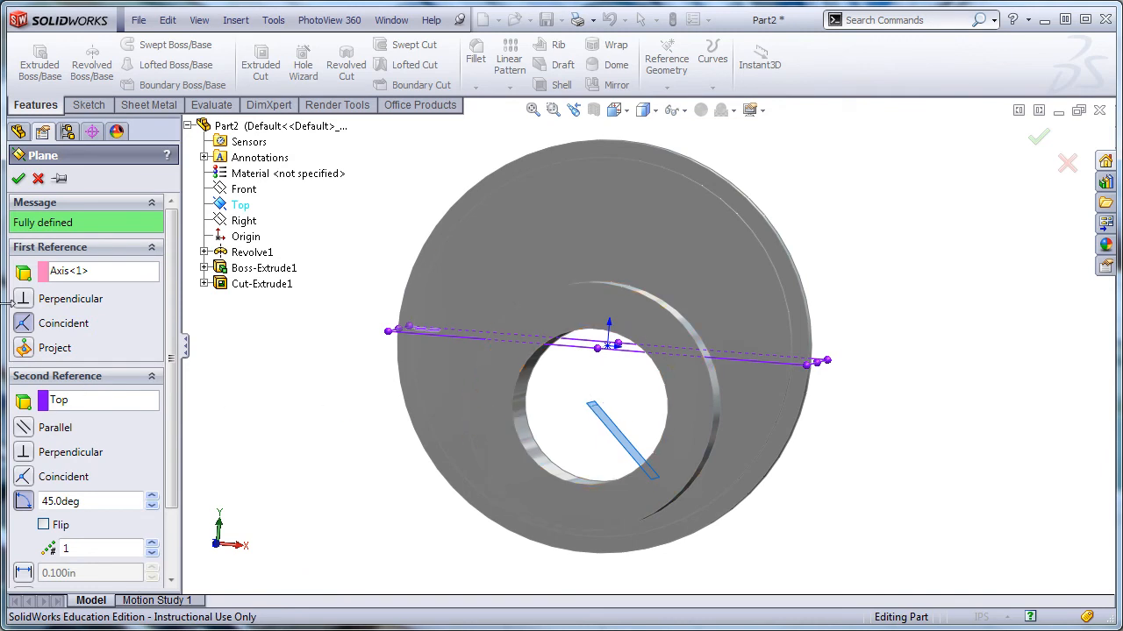
{"action": "left_click", "coordinate": [20, 178]}
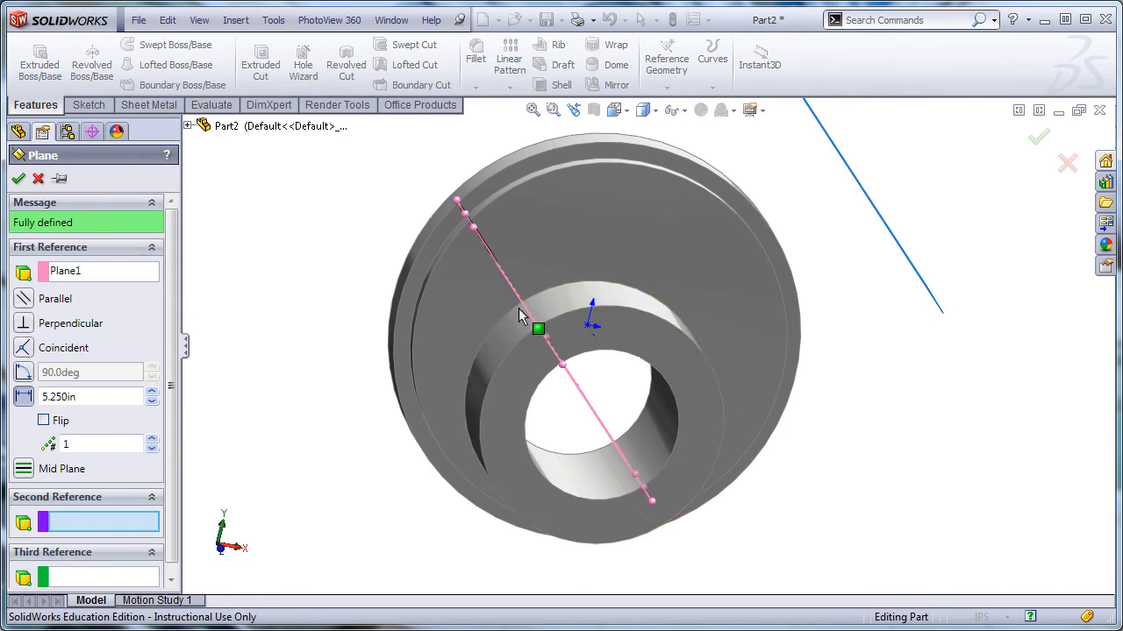
{"action": "mouse_move", "coordinate": [515, 337]}
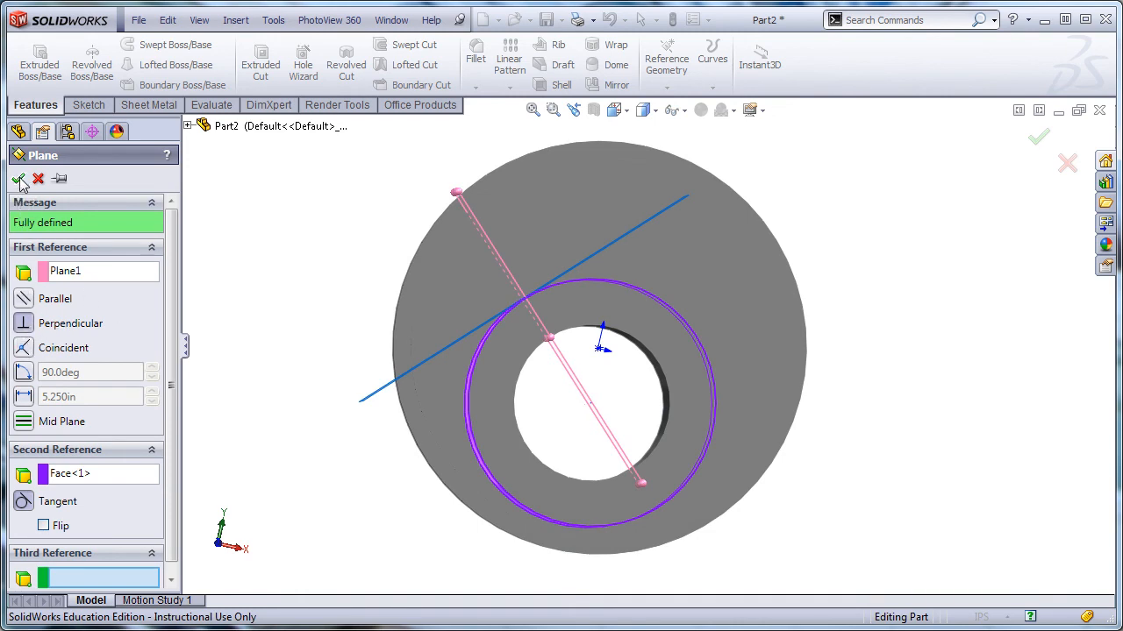
- Confirm tangent Plane2 and set a 5/8-11 tapped hole on it to Up To Next
{"action": "left_click", "coordinate": [19, 179]}
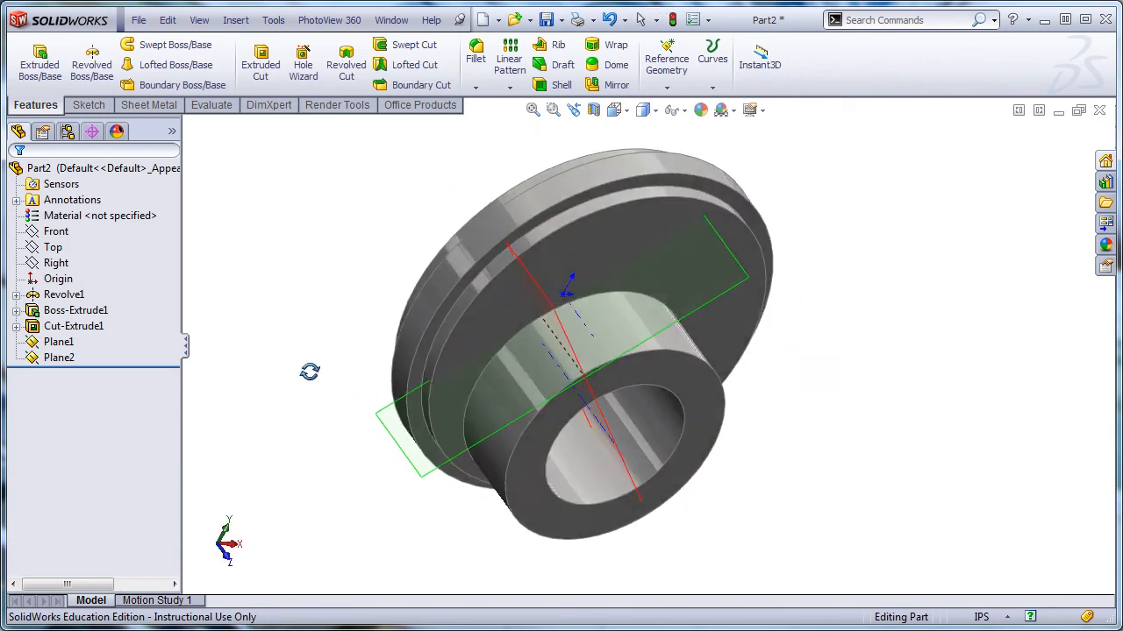
{"action": "left_click", "coordinate": [59, 357]}
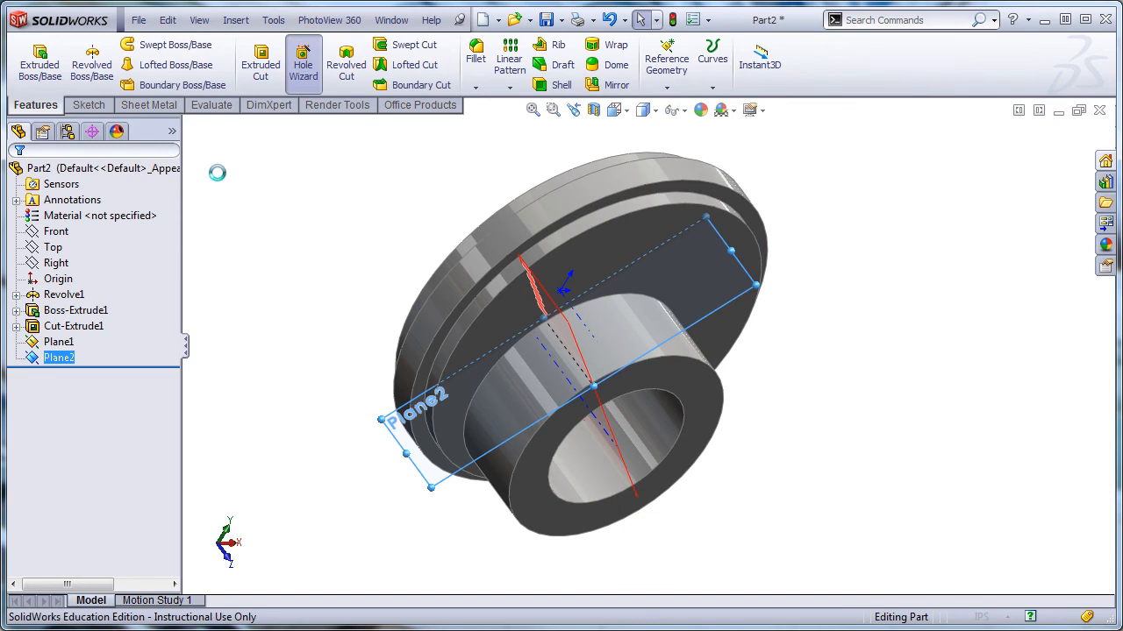
{"action": "left_click", "coordinate": [303, 61]}
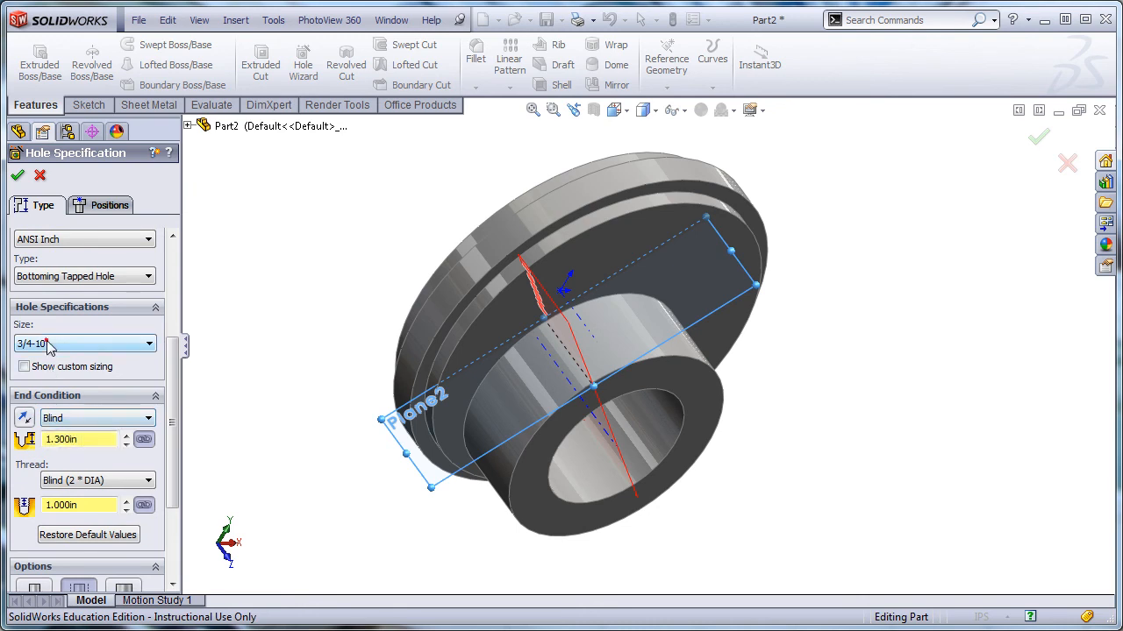
{"action": "left_click", "coordinate": [148, 343]}
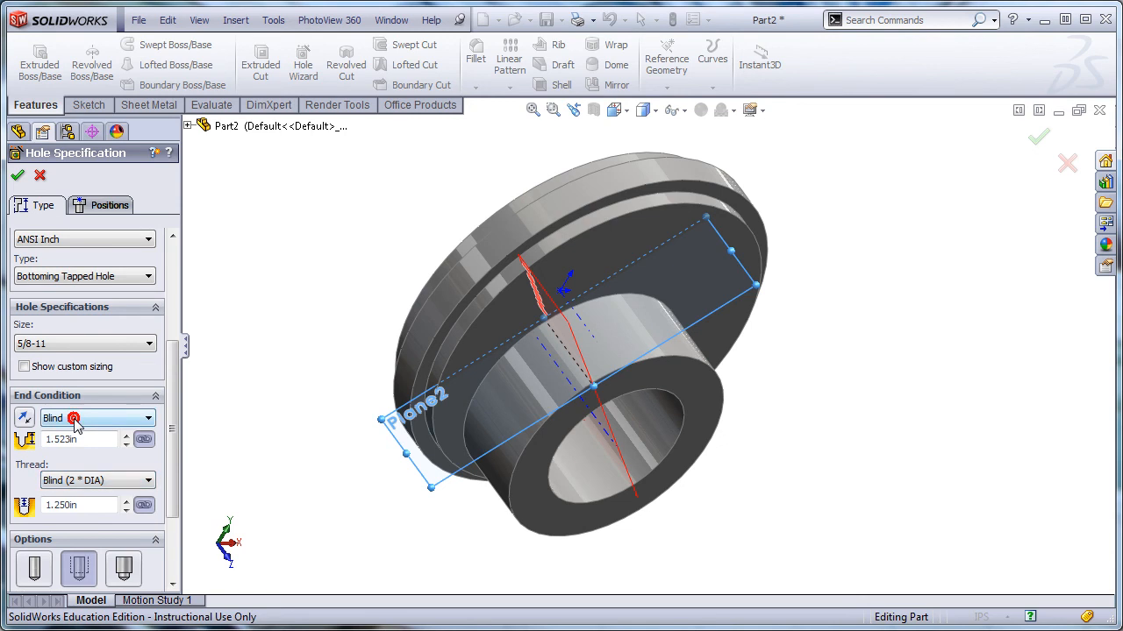
{"action": "left_click", "coordinate": [96, 418]}
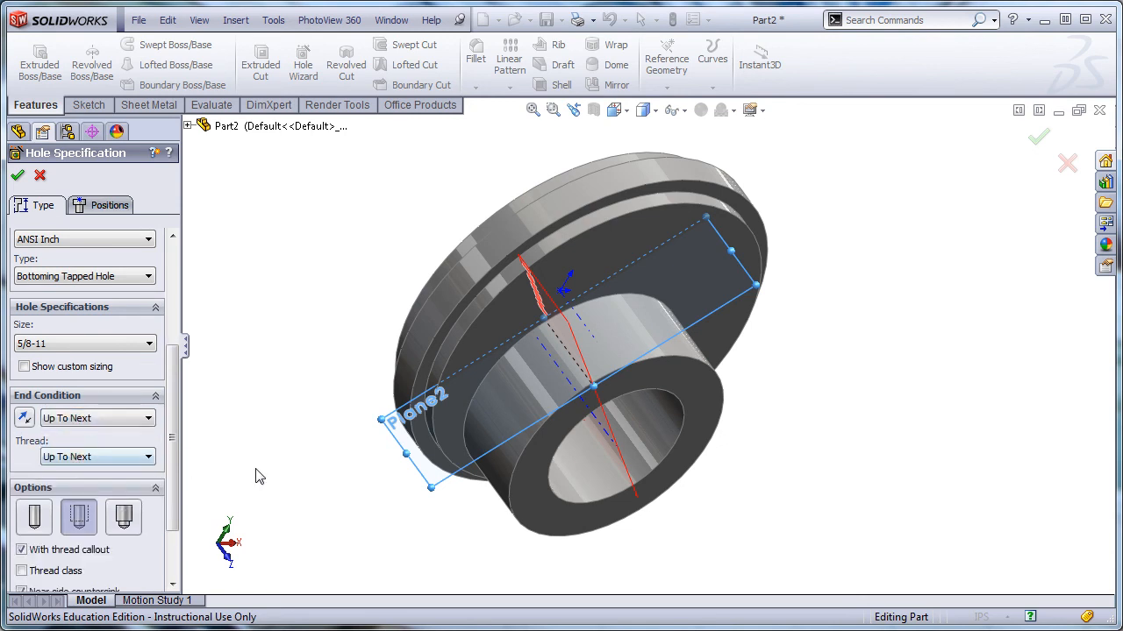
{"action": "left_click", "coordinate": [109, 204]}
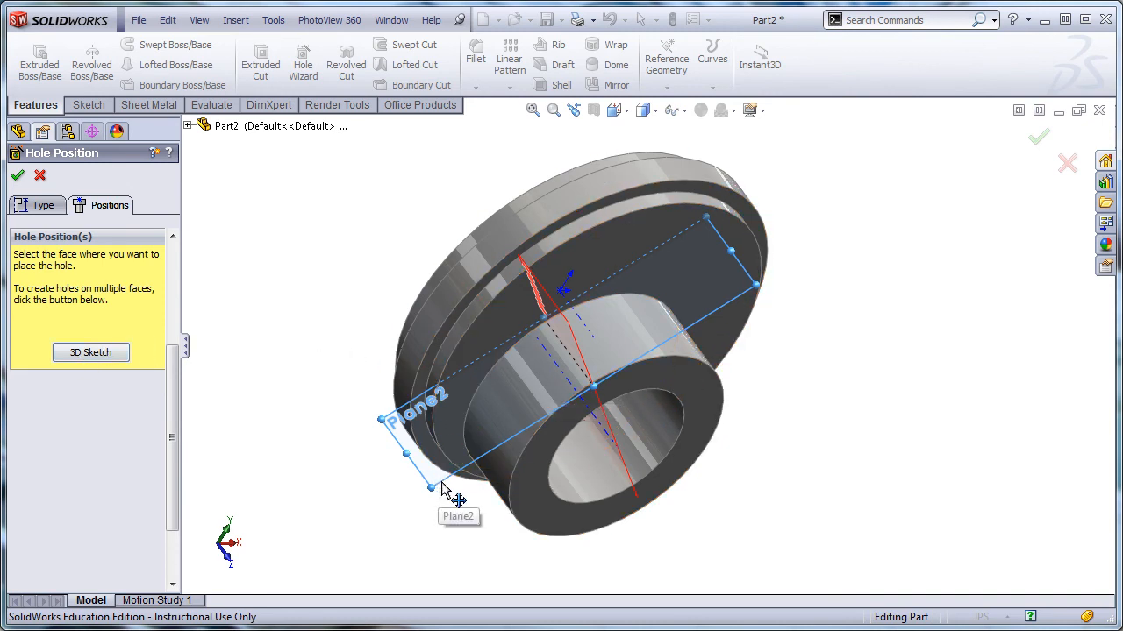
- Place the hole centre on Plane2's axis line with a .625 dimension and finish
{"action": "left_click", "coordinate": [447, 489]}
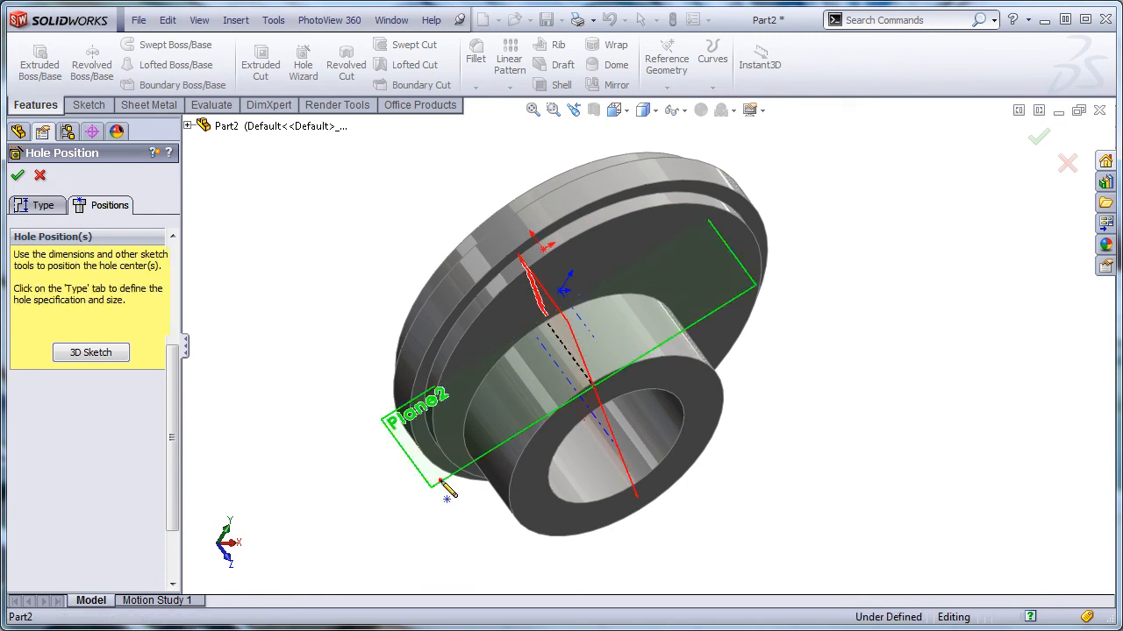
{"action": "left_click", "coordinate": [524, 382]}
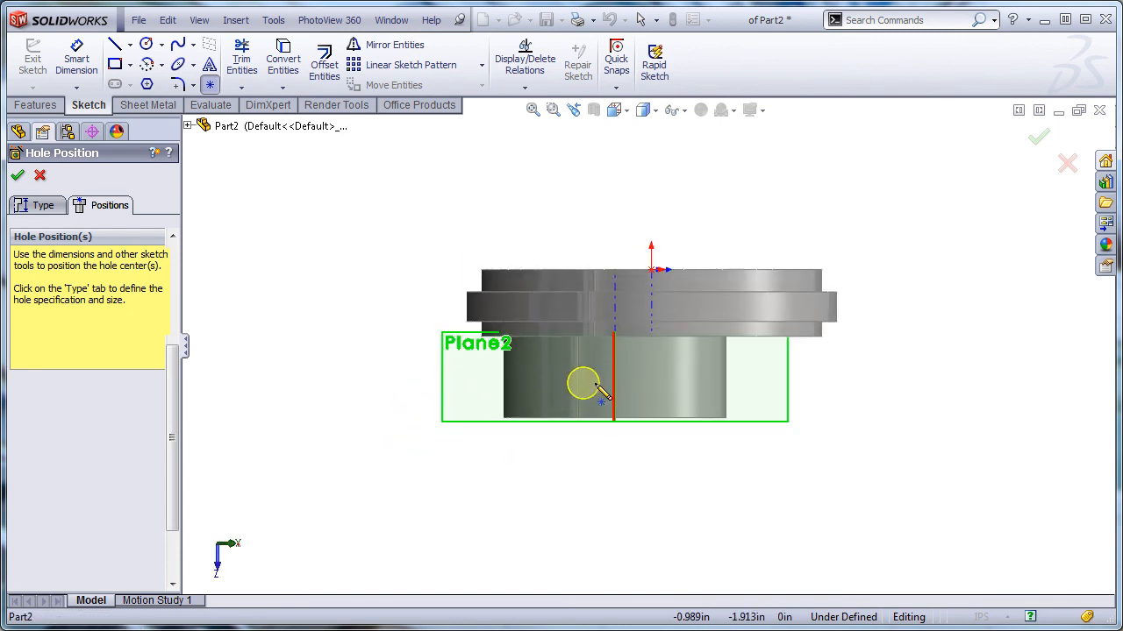
{"action": "left_click_drag", "start_coordinate": [583, 383], "coordinate": [614, 383]}
{"action": "type", "text": "."}
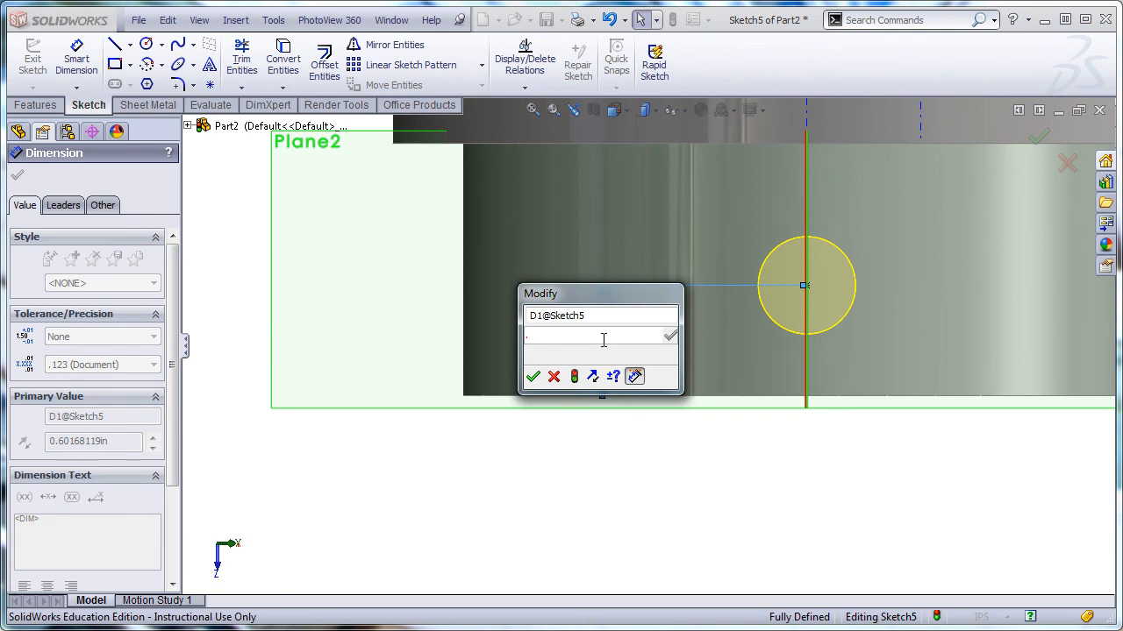
{"action": "left_click", "coordinate": [533, 376]}
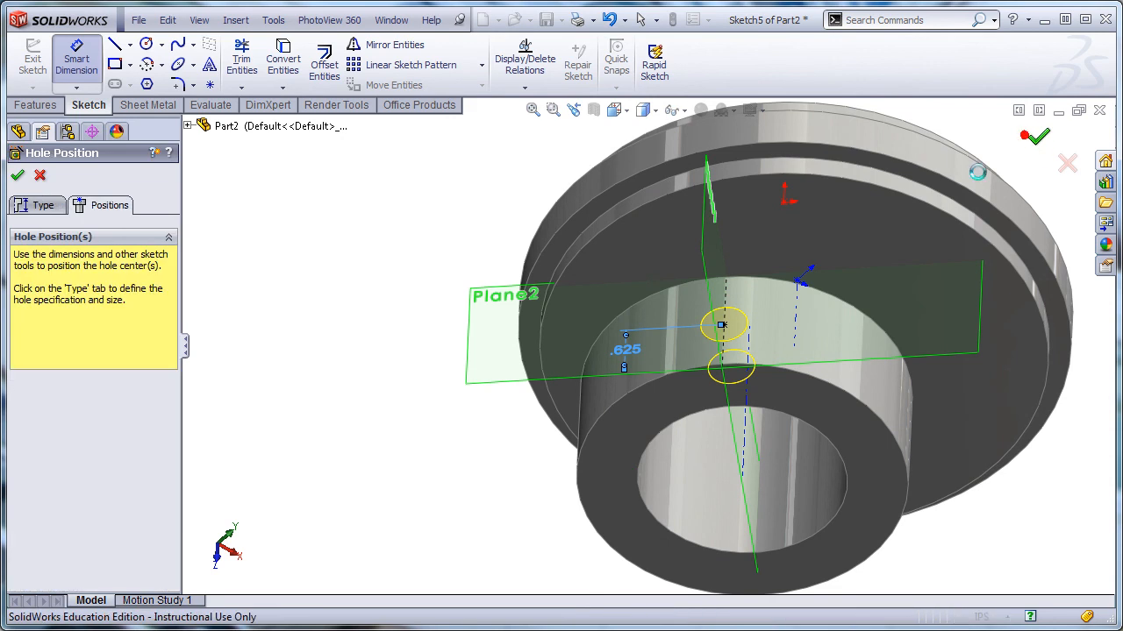
{"action": "left_click", "coordinate": [17, 175]}
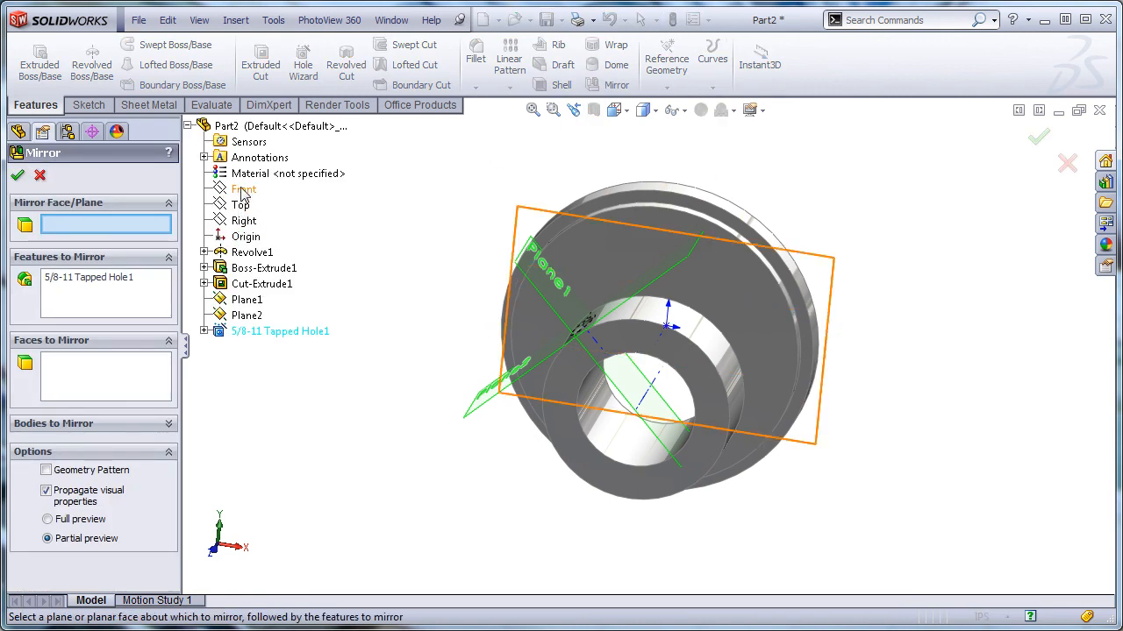
- Select the Right plane as the mirror plane for 5/8-11 Tapped Hole1
{"action": "left_click", "coordinate": [243, 220]}
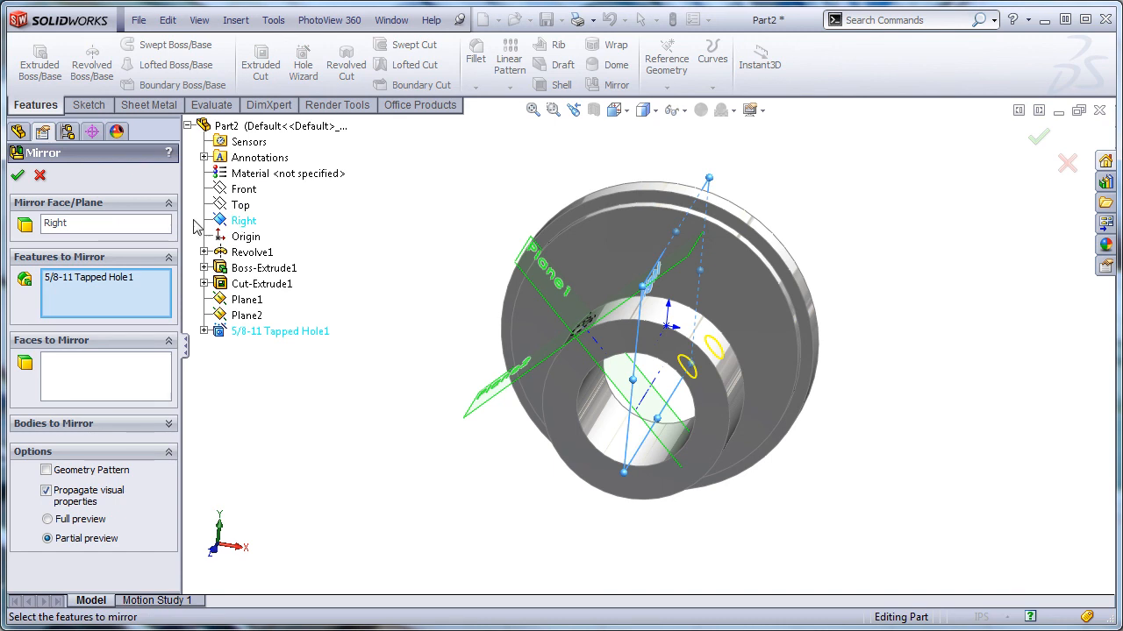